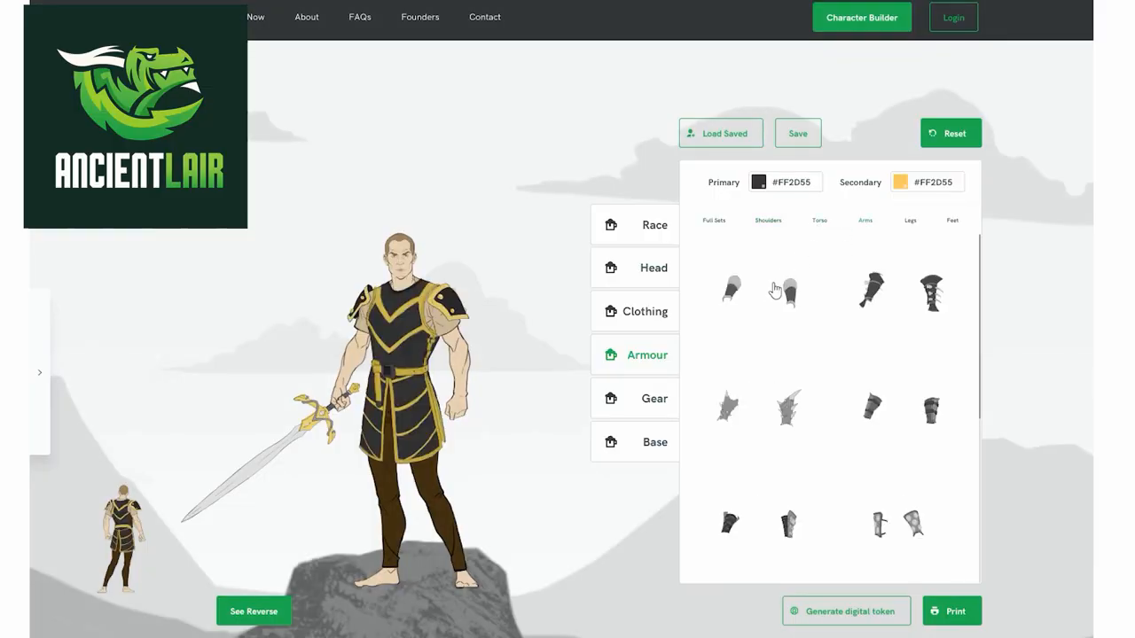
Locate the Wonderdraft Example Custom Assets download on the Humble Bundle purchase page
left_click(910, 219)
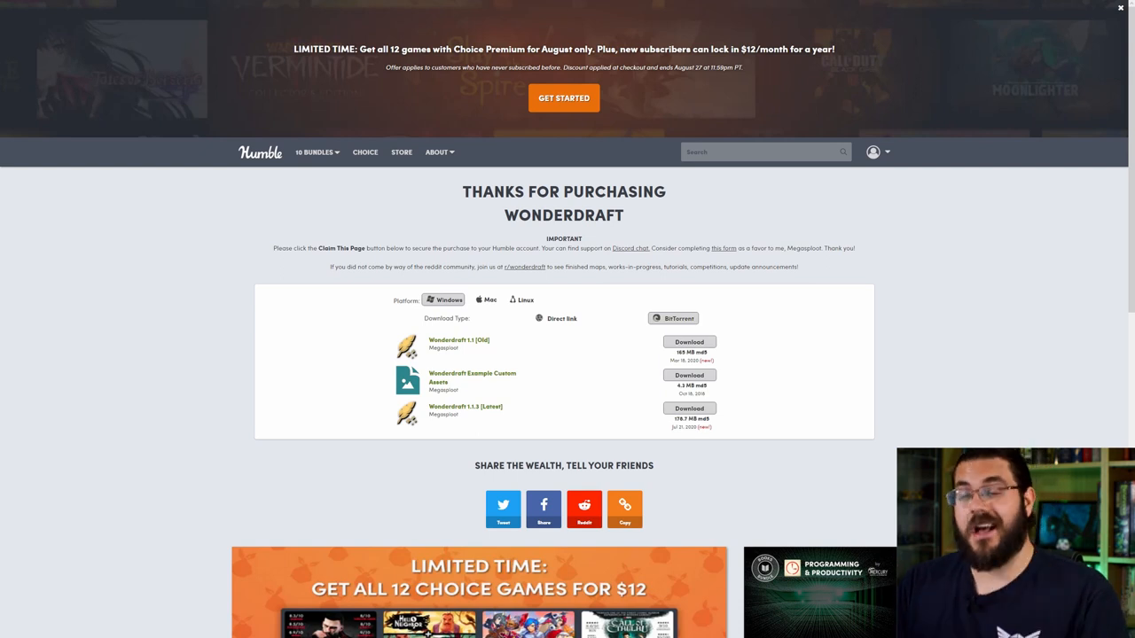
mouse_move(510, 390)
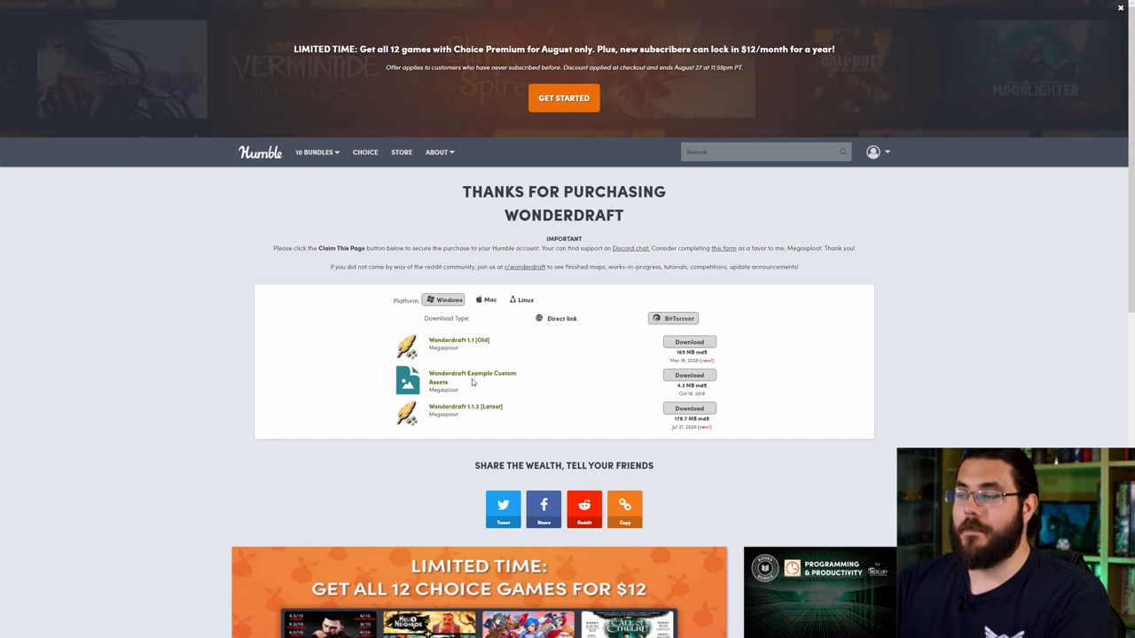
mouse_move(490, 383)
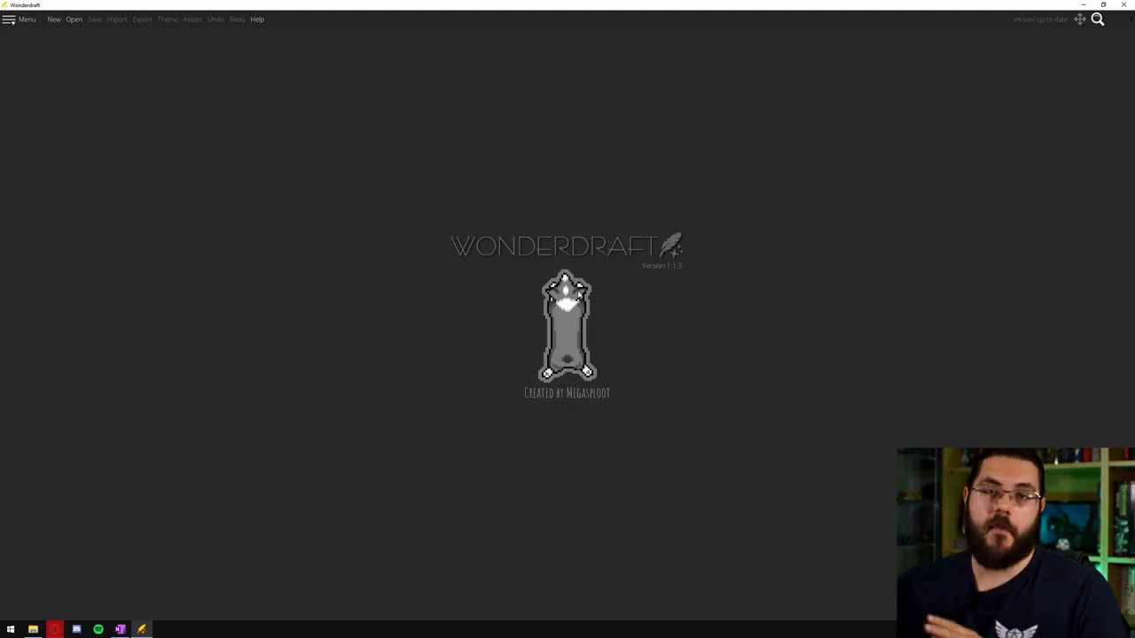
Copy the Assets & Themes Dir path from Preferences, open that assets folder, then go to Downloads
left_click(26, 19)
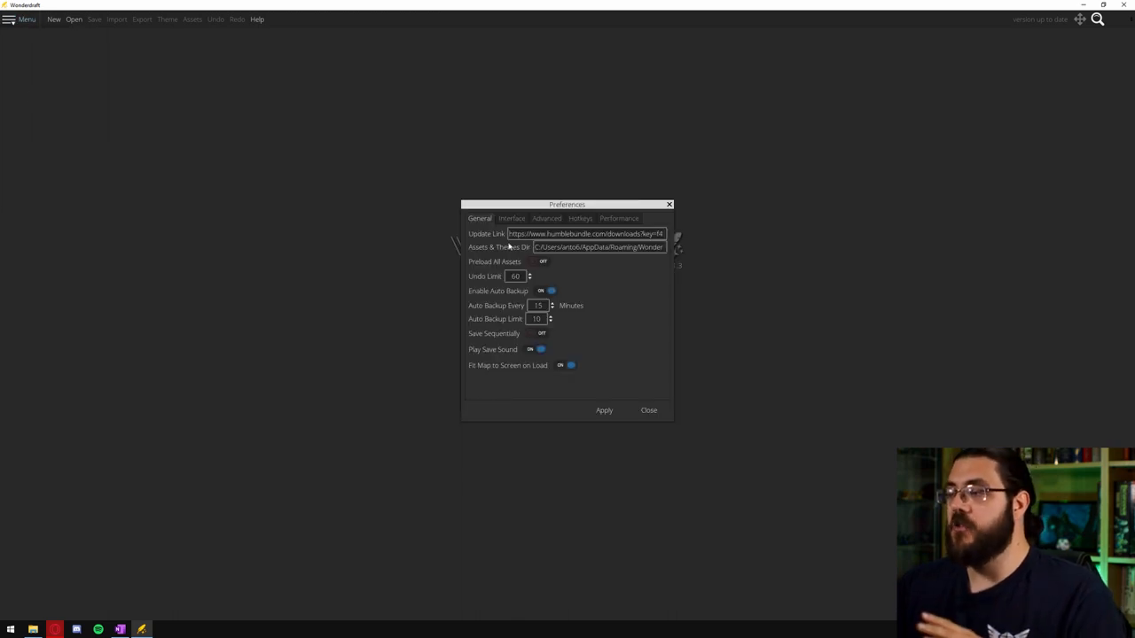
mouse_move(535, 258)
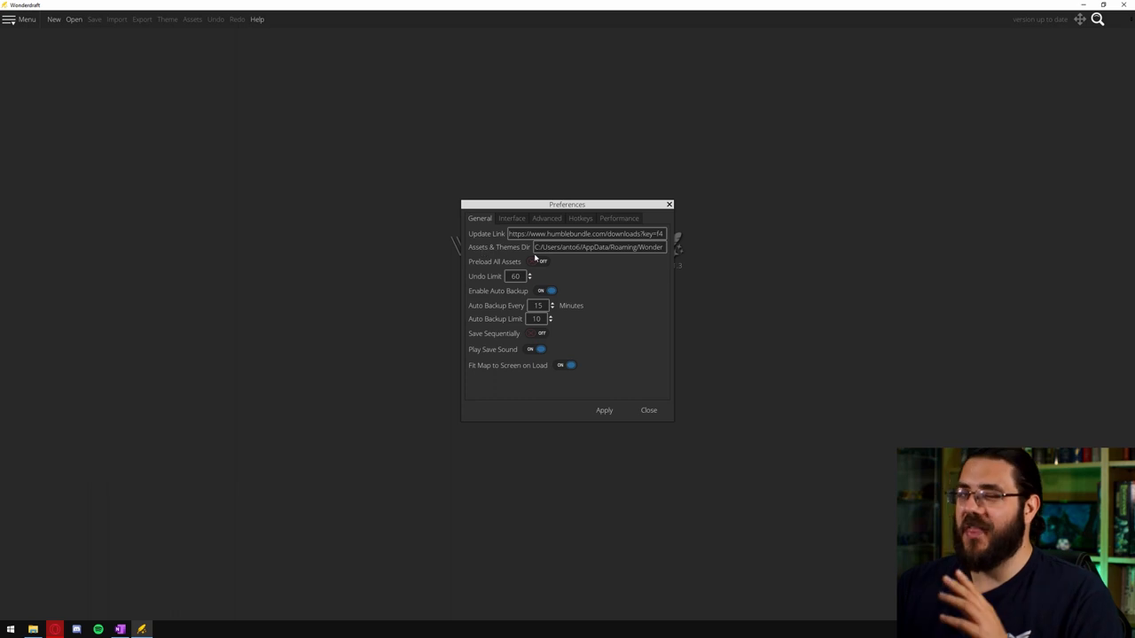
double_click(598, 246)
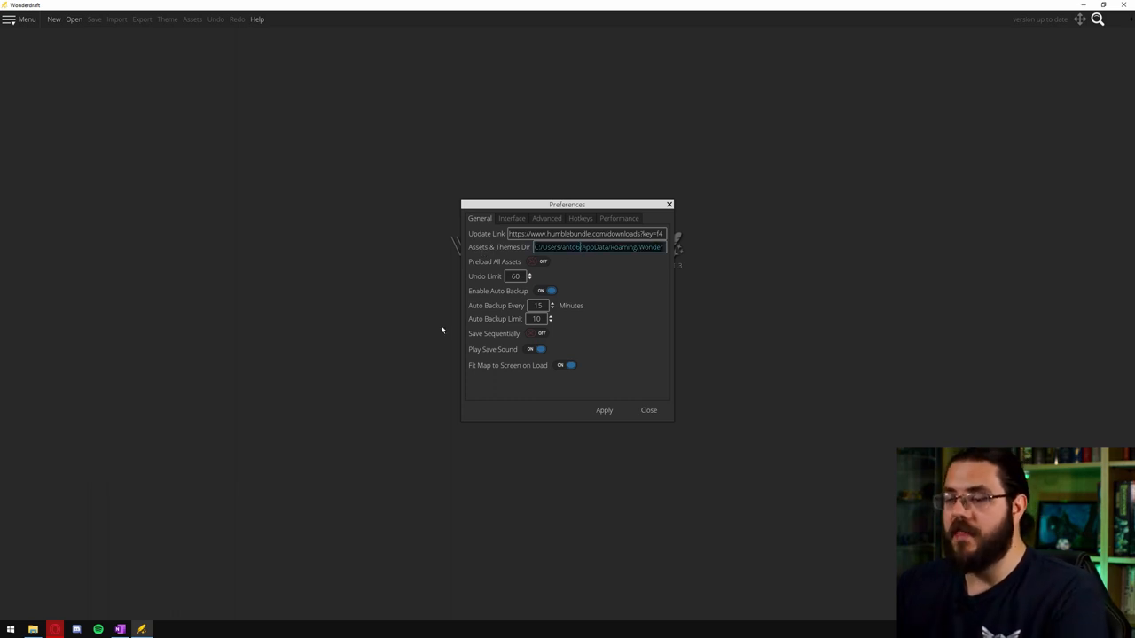
mouse_move(65, 600)
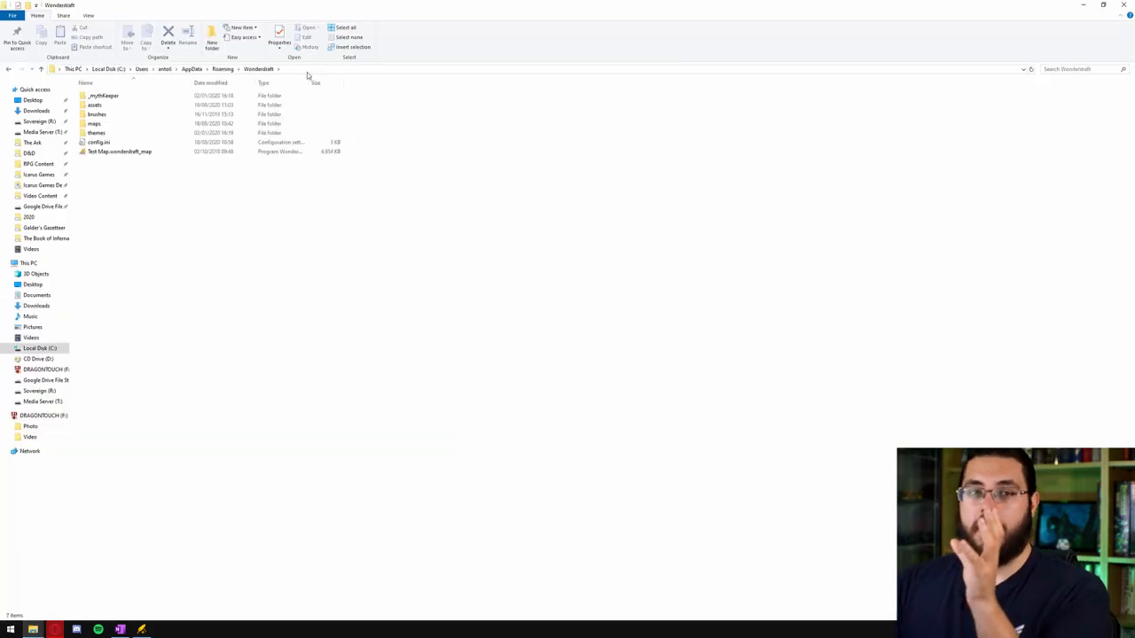
left_click(95, 132)
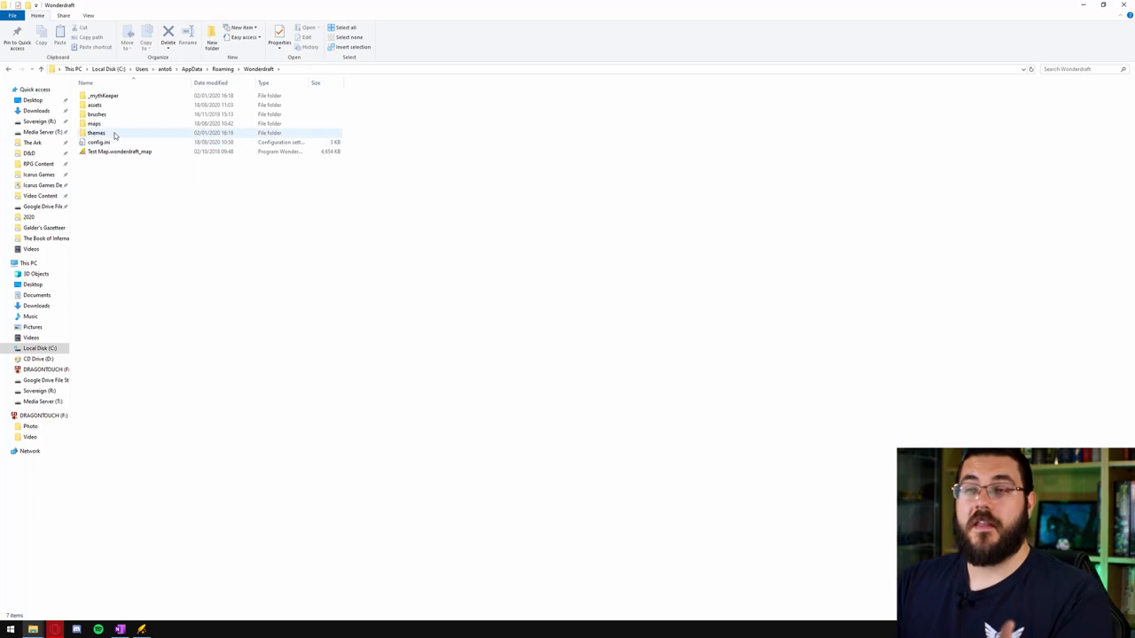
double_click(93, 105)
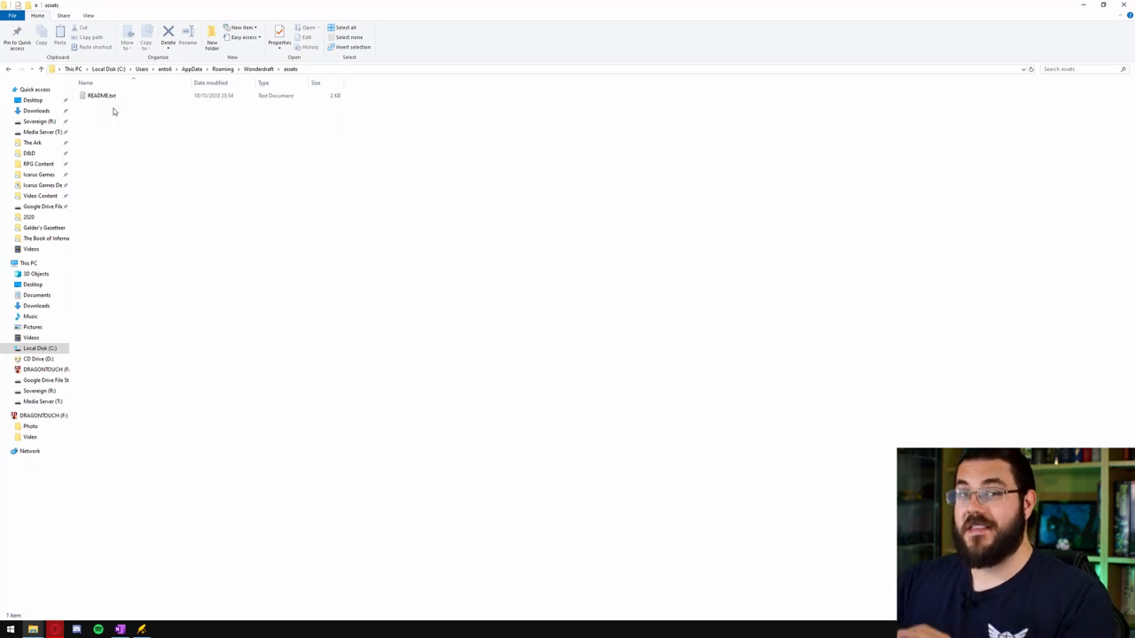
mouse_move(101, 129)
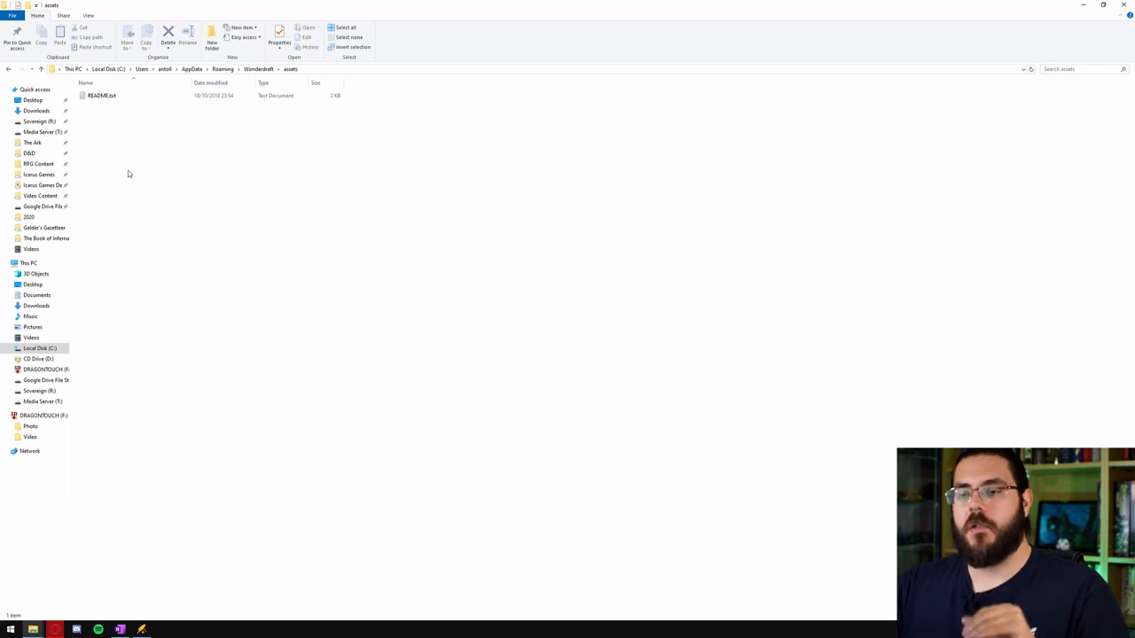
mouse_move(76, 629)
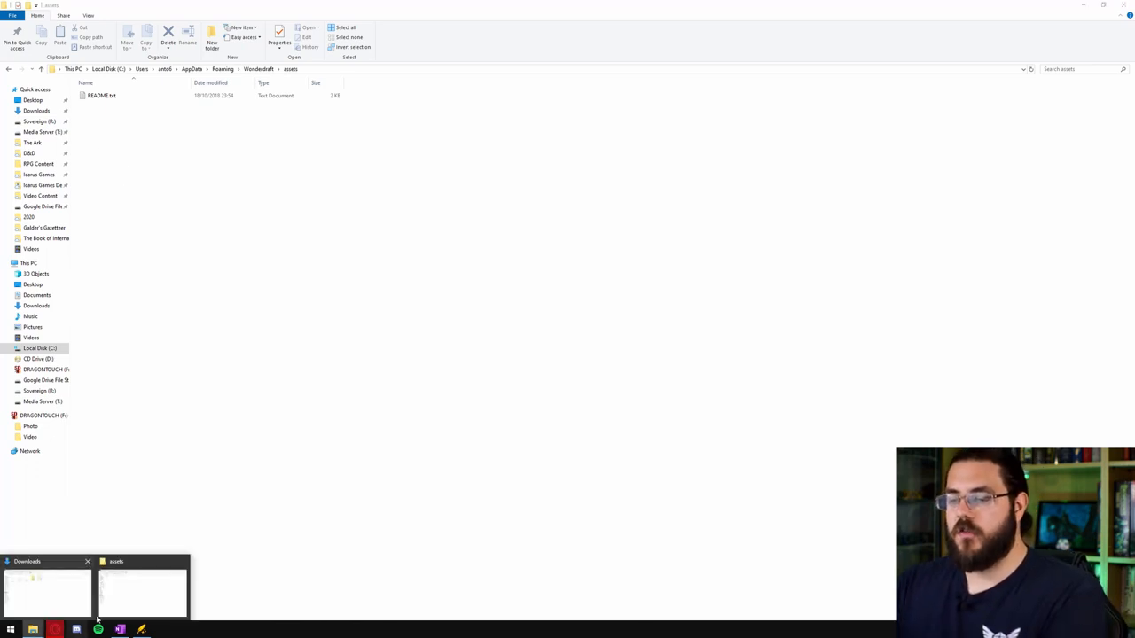
left_click(46, 590)
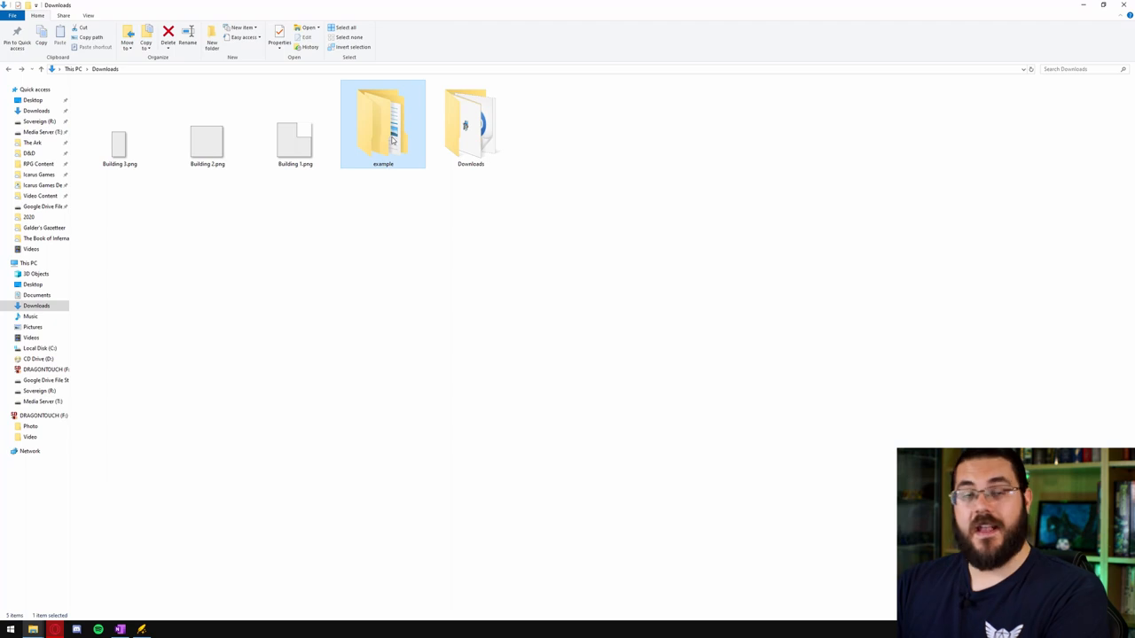
mouse_move(387, 149)
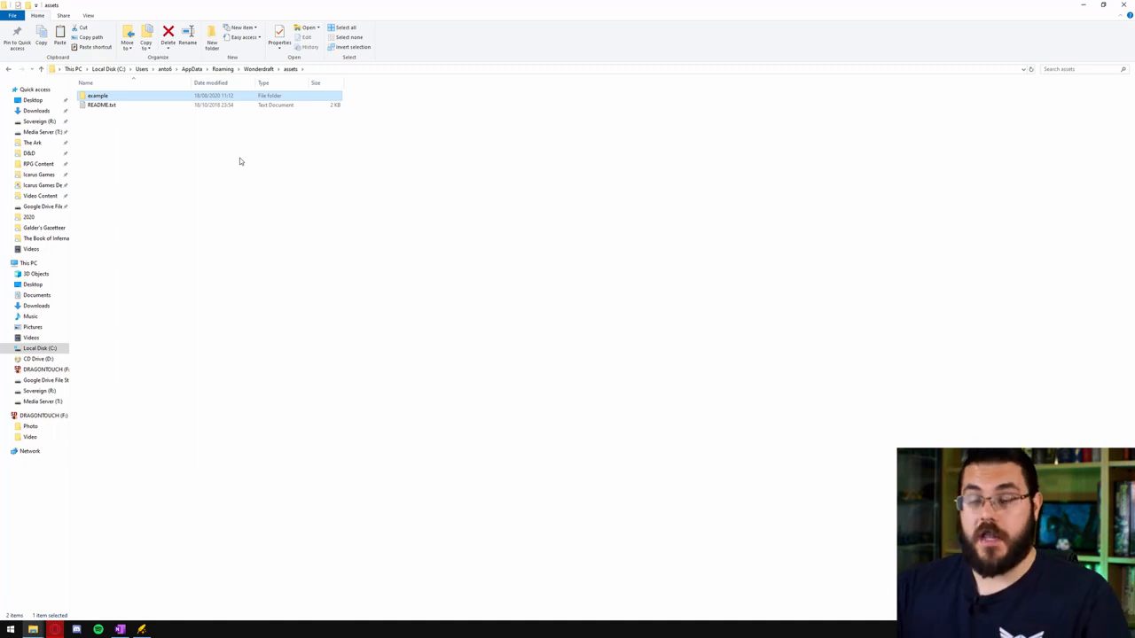
Browse the example assets' textures and sprites folders down to symbols and sample_symbols
double_click(97, 95)
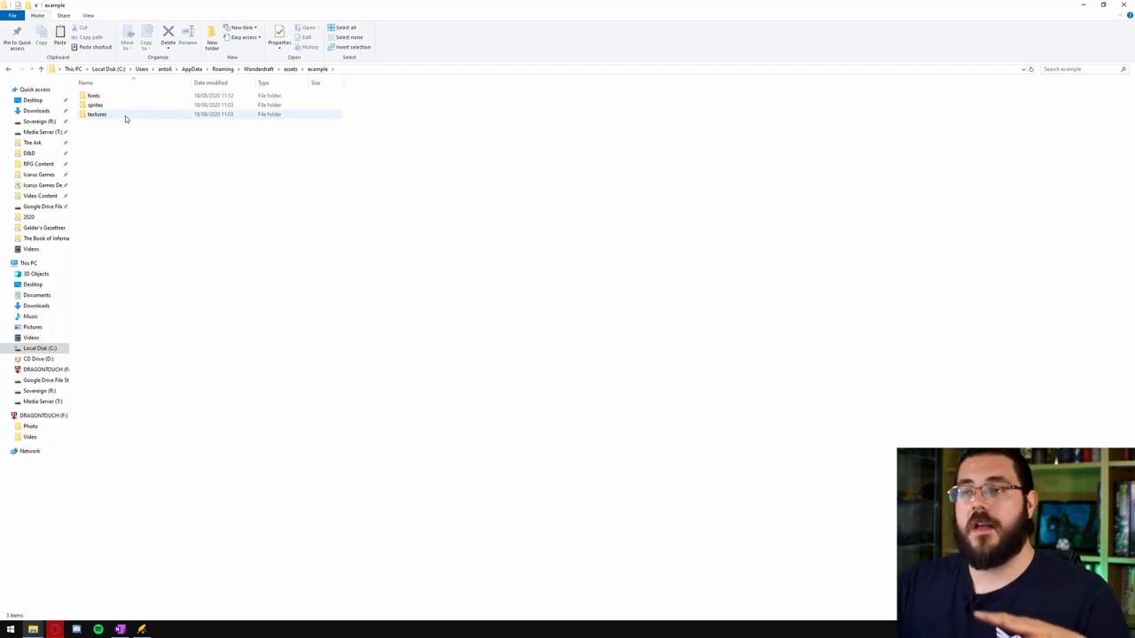
mouse_move(116, 114)
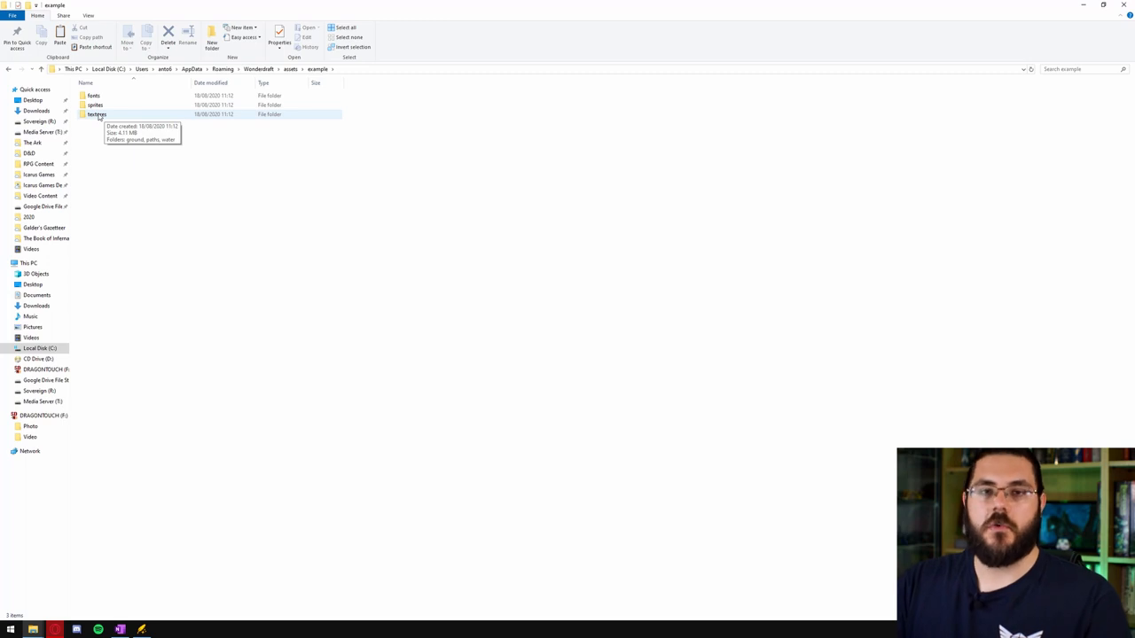
double_click(96, 114)
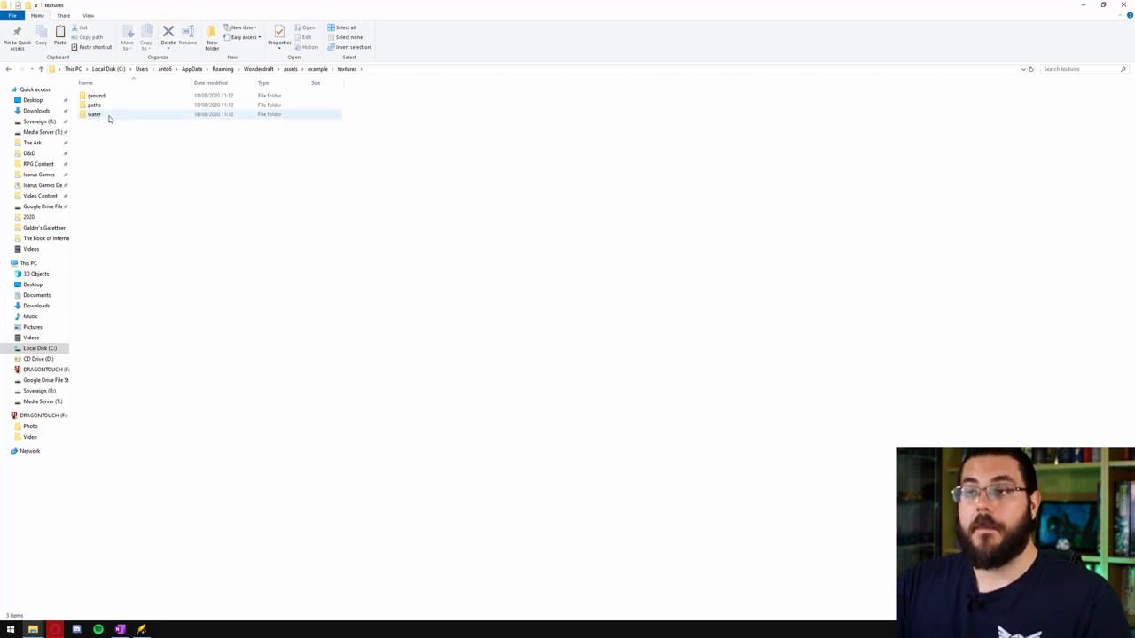
mouse_move(105, 121)
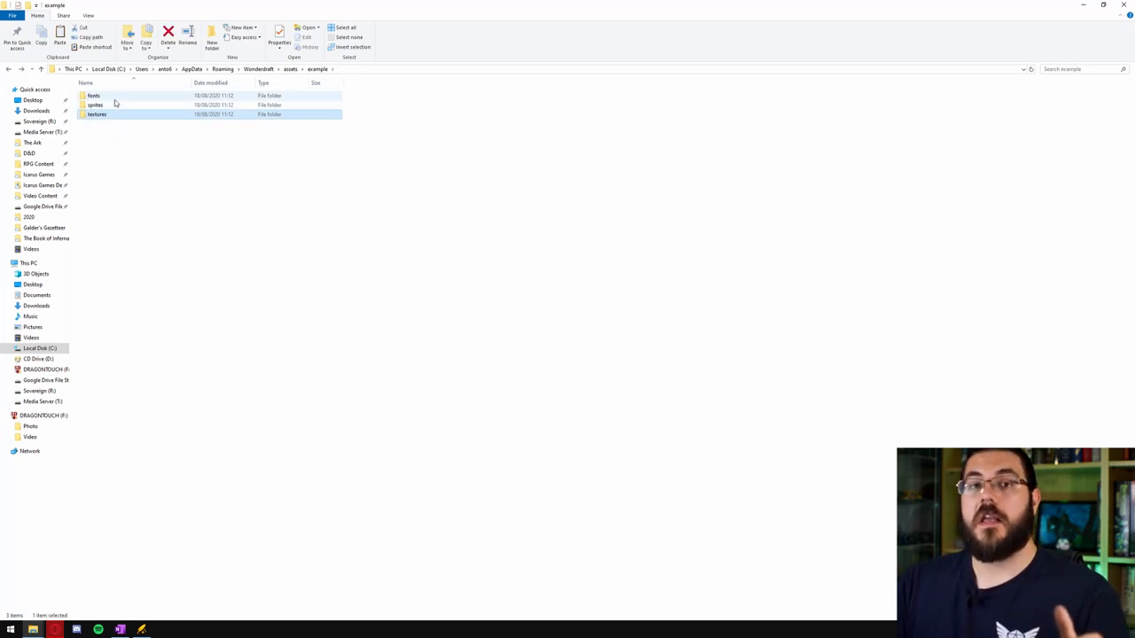
double_click(95, 105)
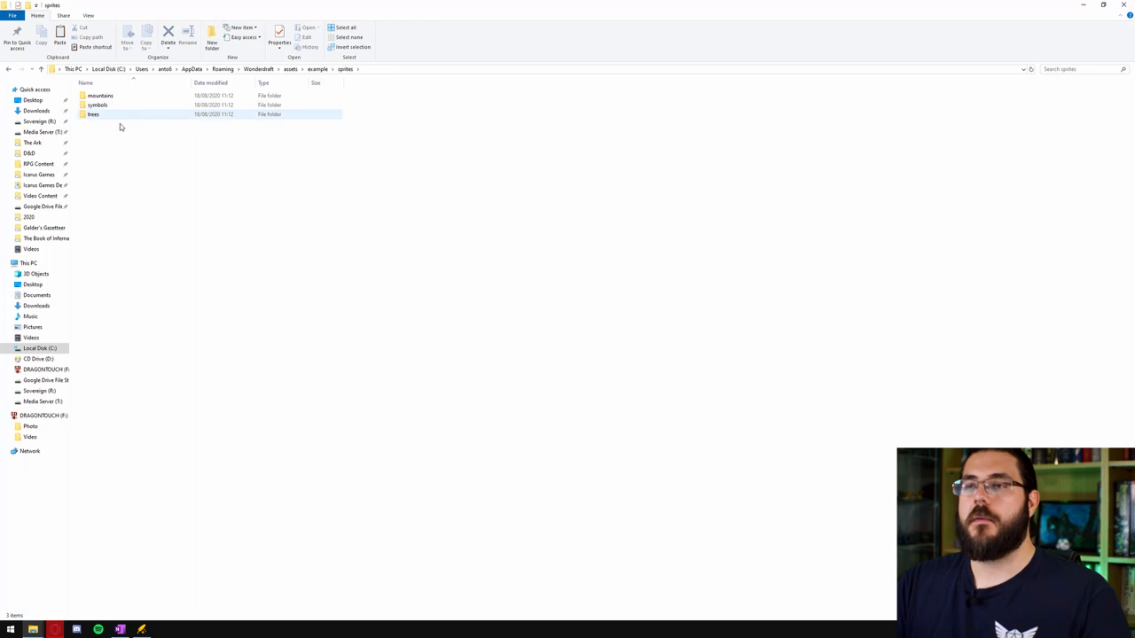
left_click(139, 151)
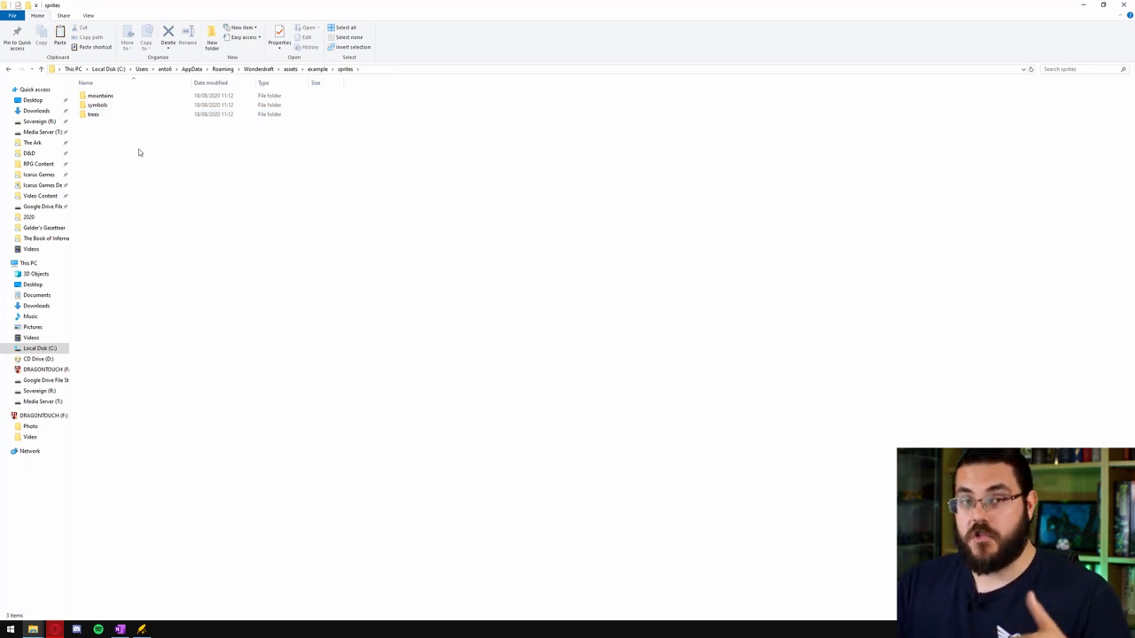
left_click(93, 114)
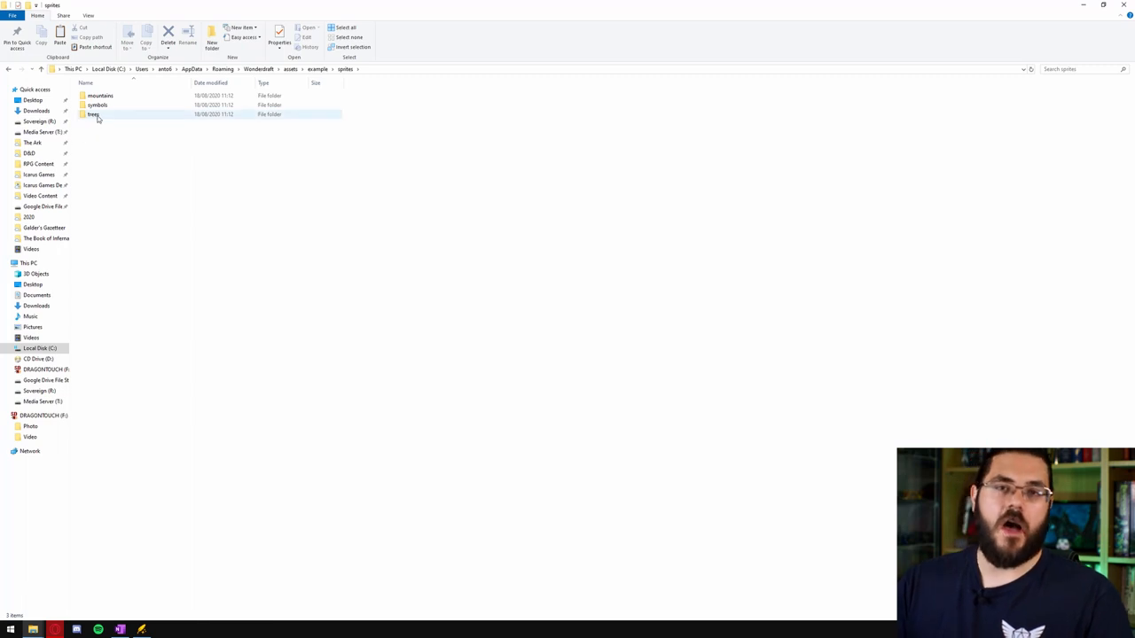
mouse_move(94, 115)
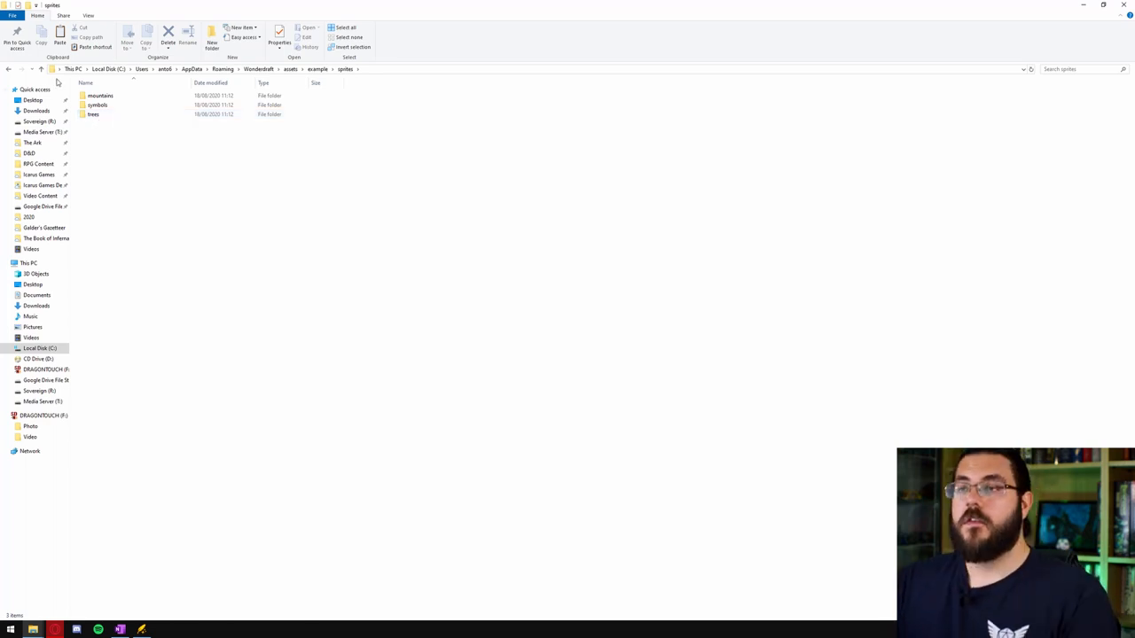
double_click(96, 105)
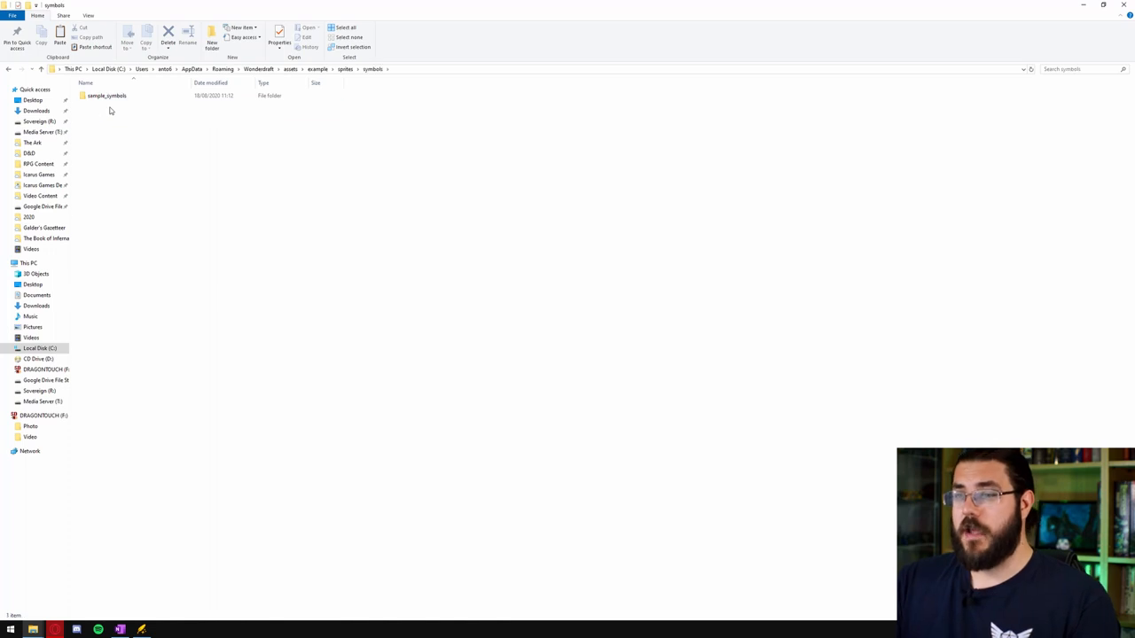
mouse_move(133, 110)
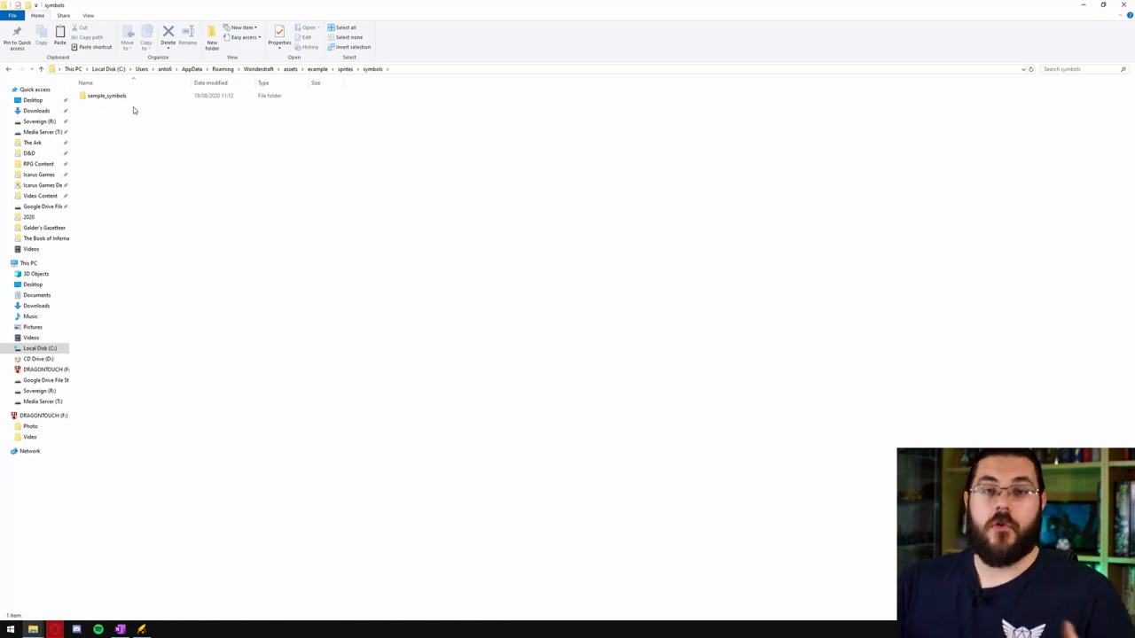
left_click(106, 95)
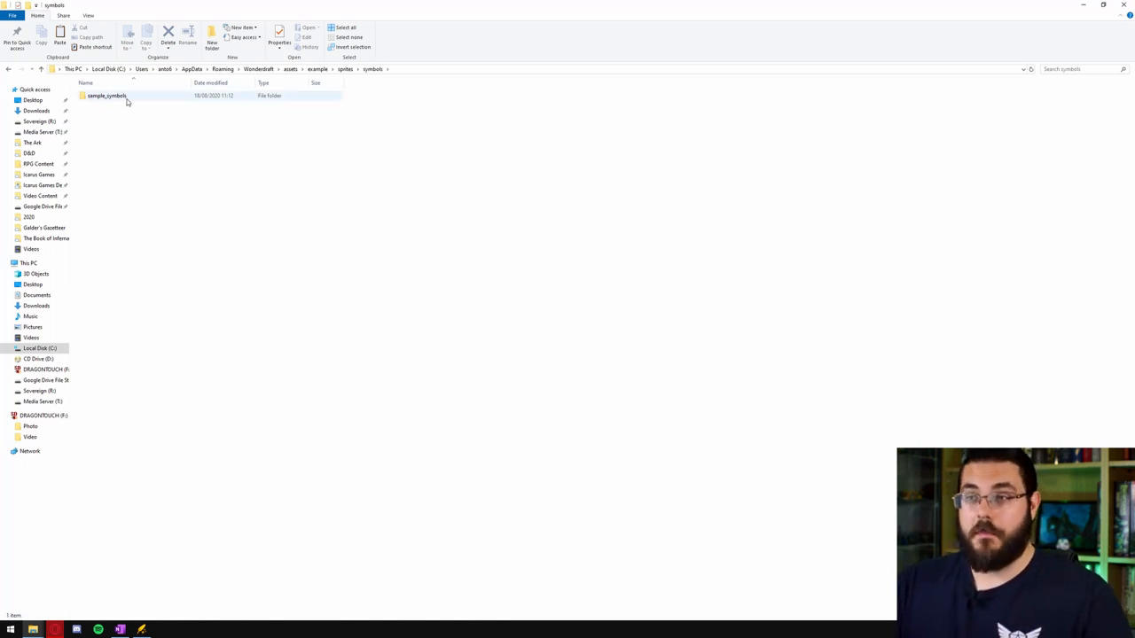
double_click(106, 95)
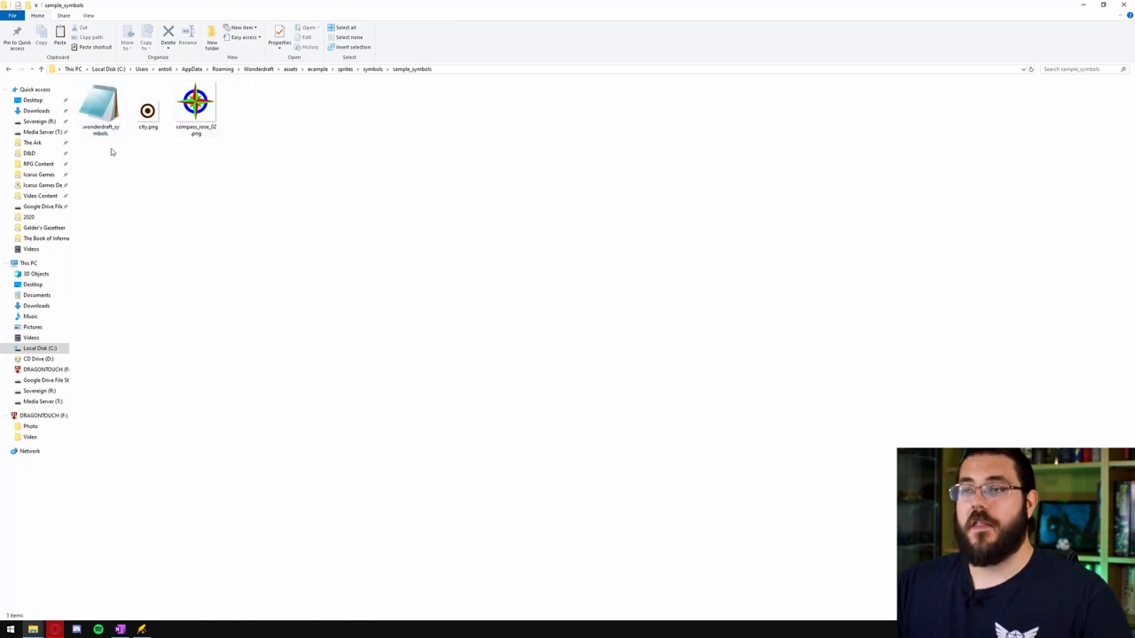
mouse_move(142, 197)
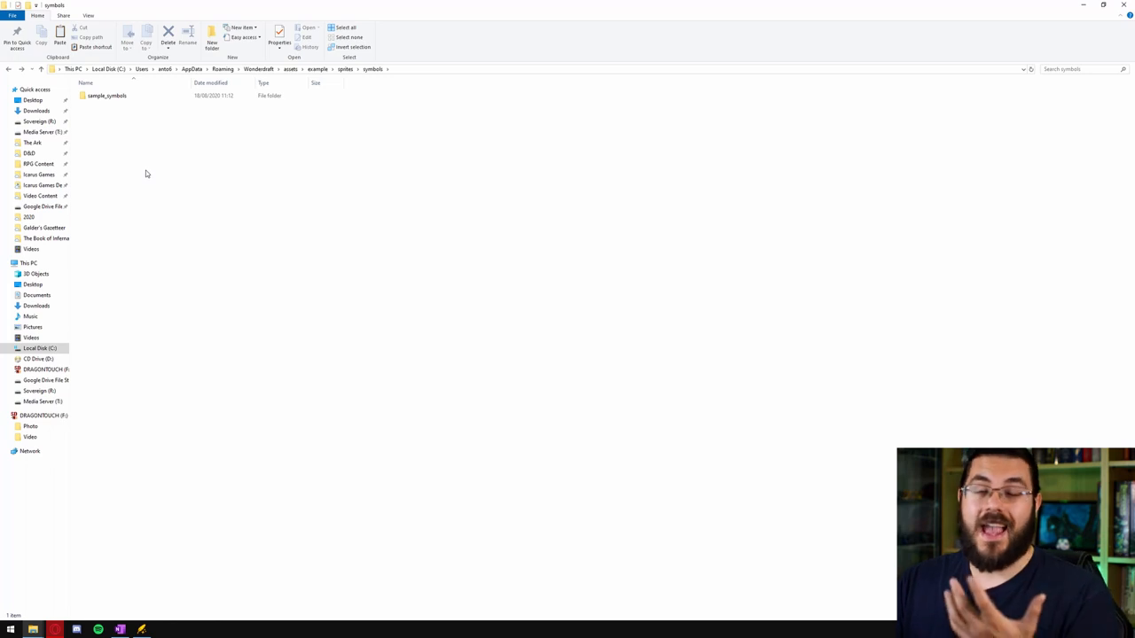
Create a new folder named youtube_test inside the example symbols folder
right_click(146, 172)
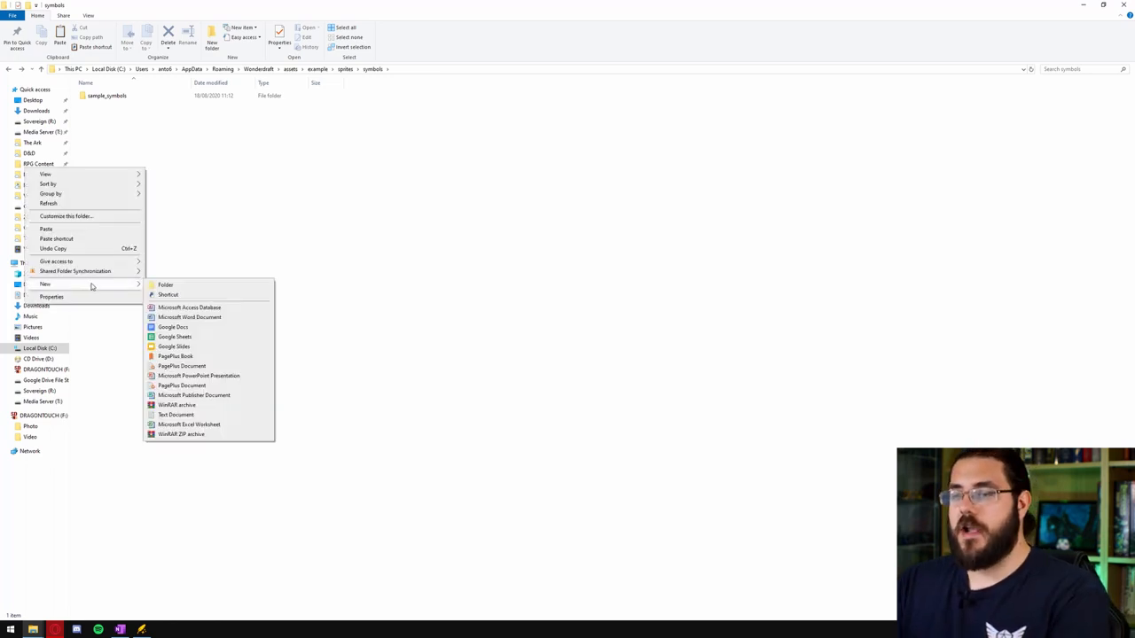
left_click(165, 285)
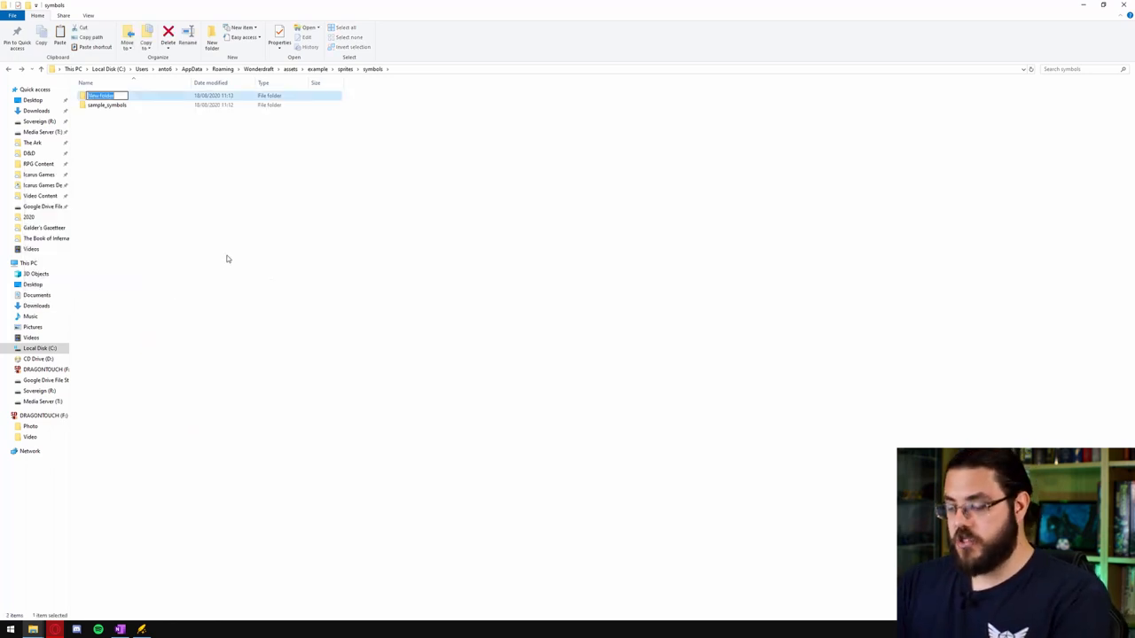
type("youtube")
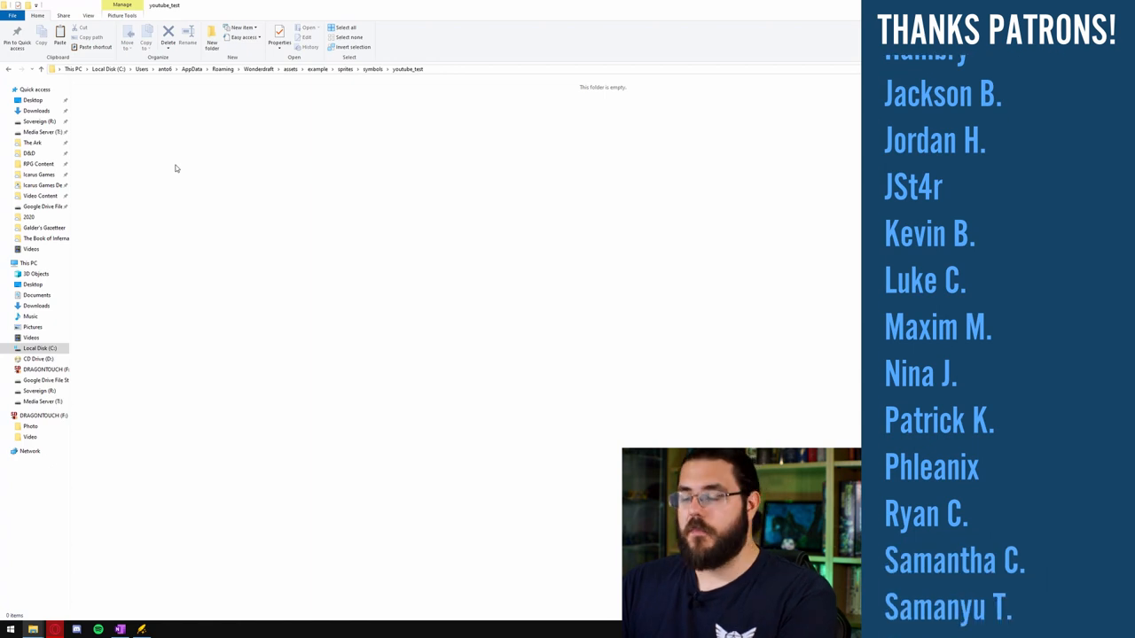
Paste Building 1.png, Building 2.png and Building 3.png into youtube_test
left_click(38, 306)
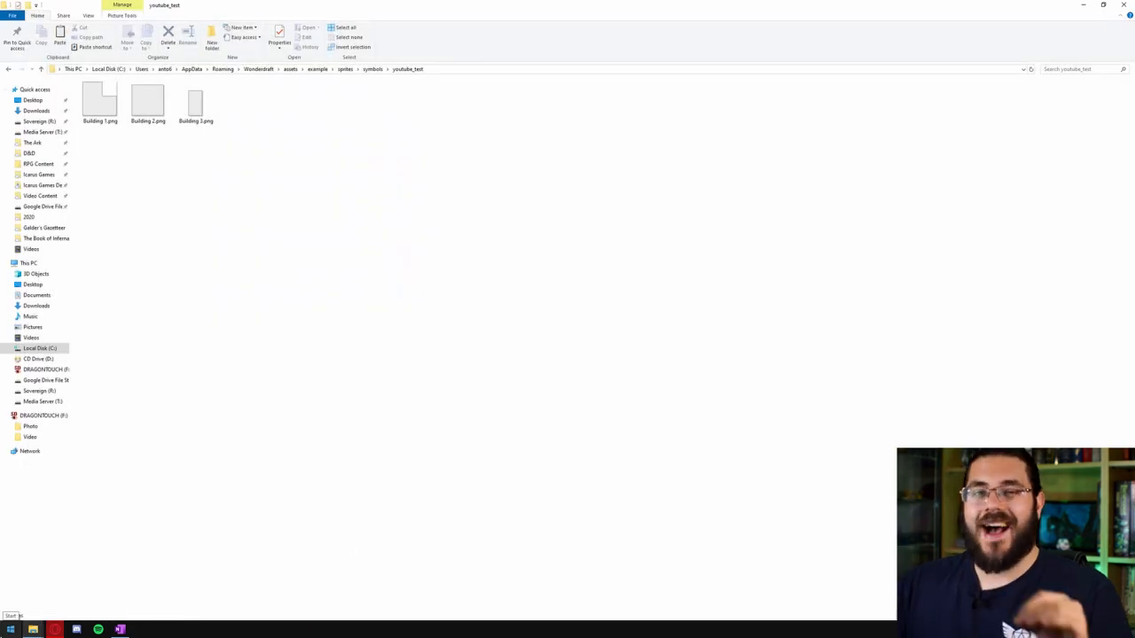
Relaunch Wonderdraft as administrator and start a new map, reviewing its asset packs
left_click(10, 629)
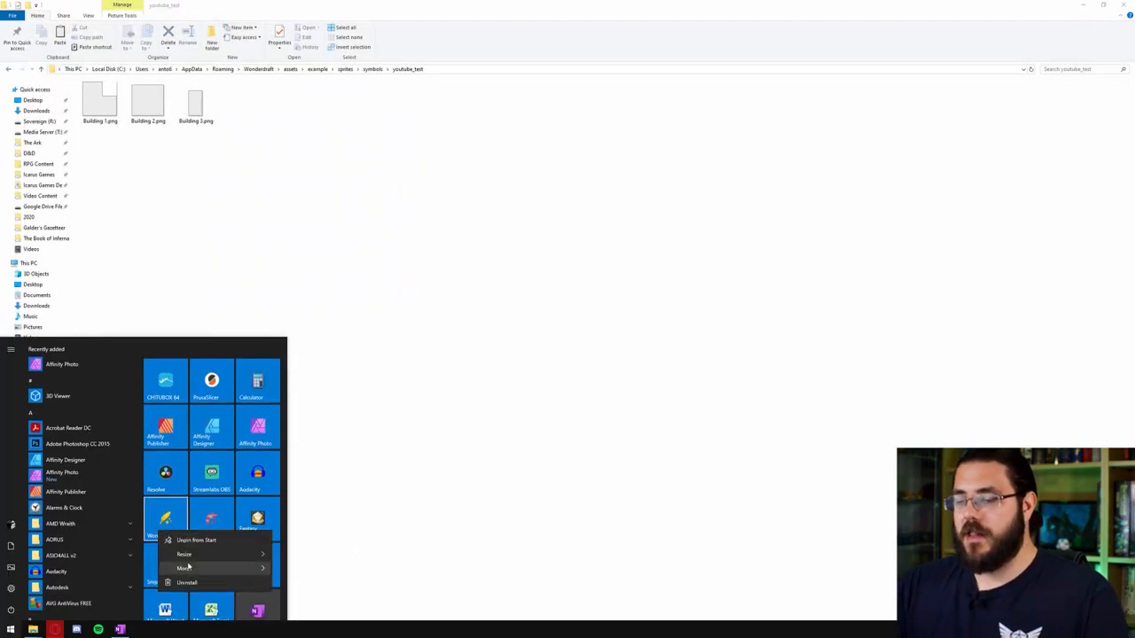
left_click(183, 567)
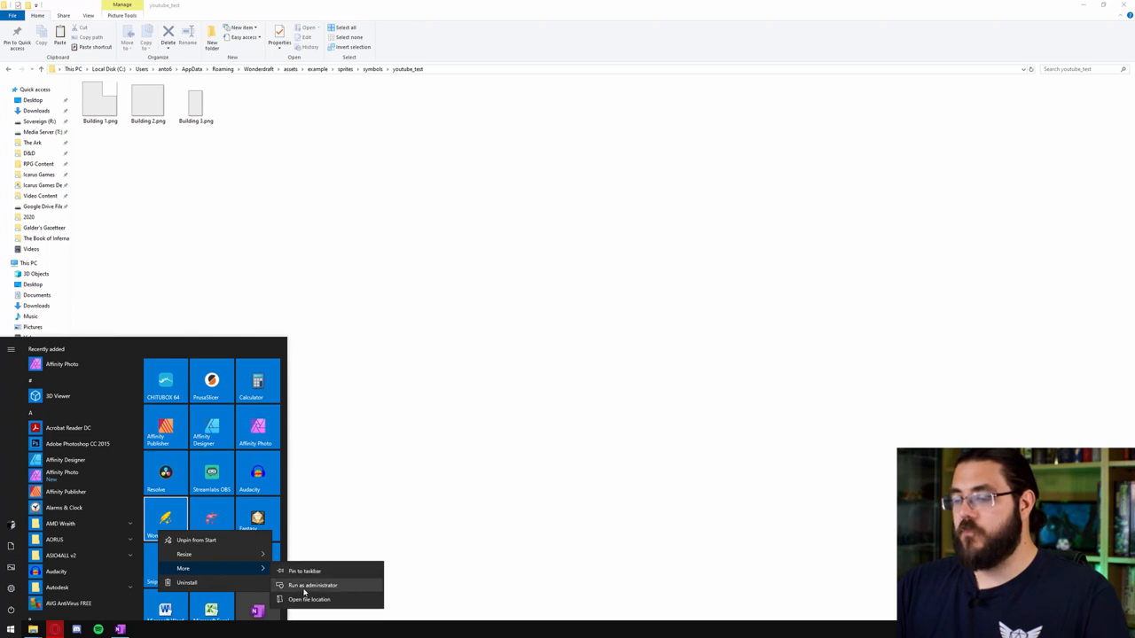
left_click(312, 585)
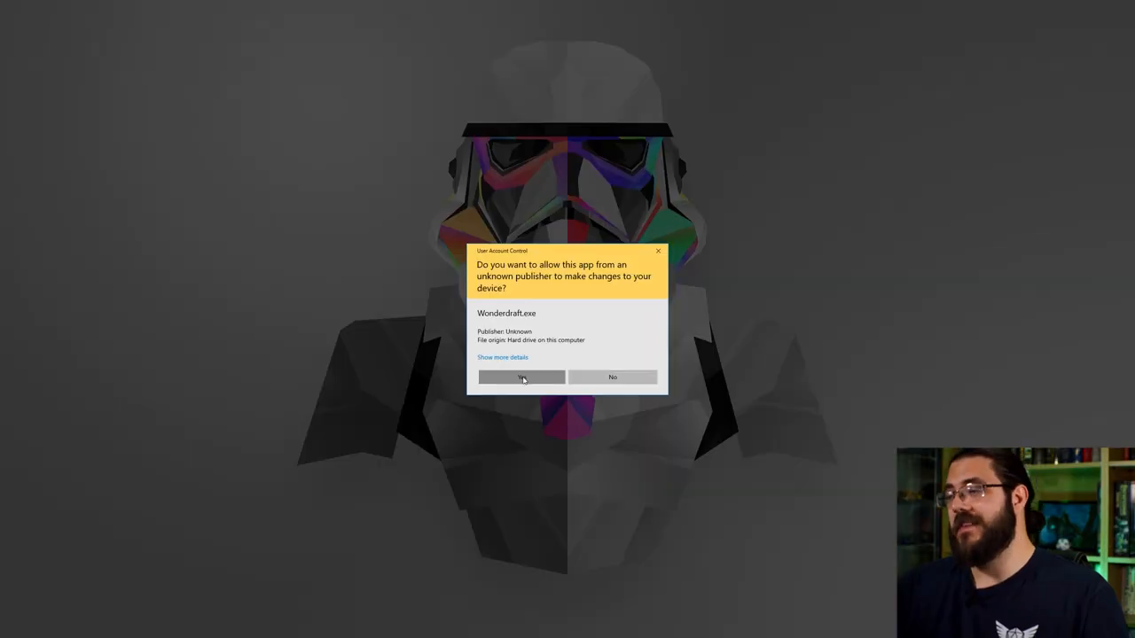
left_click(521, 377)
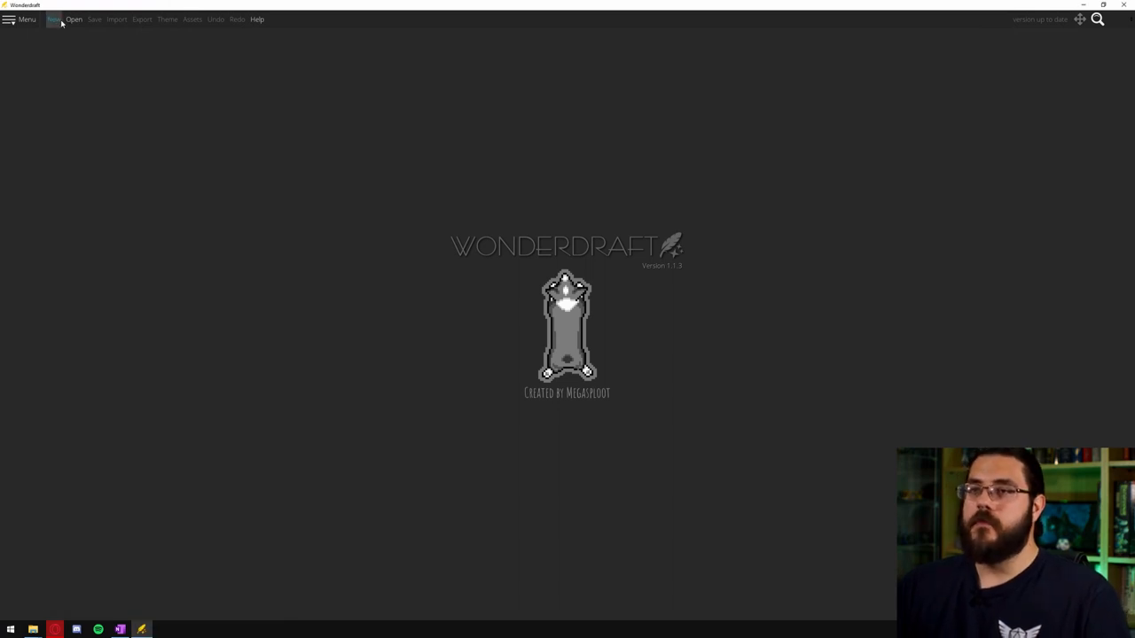
left_click(54, 18)
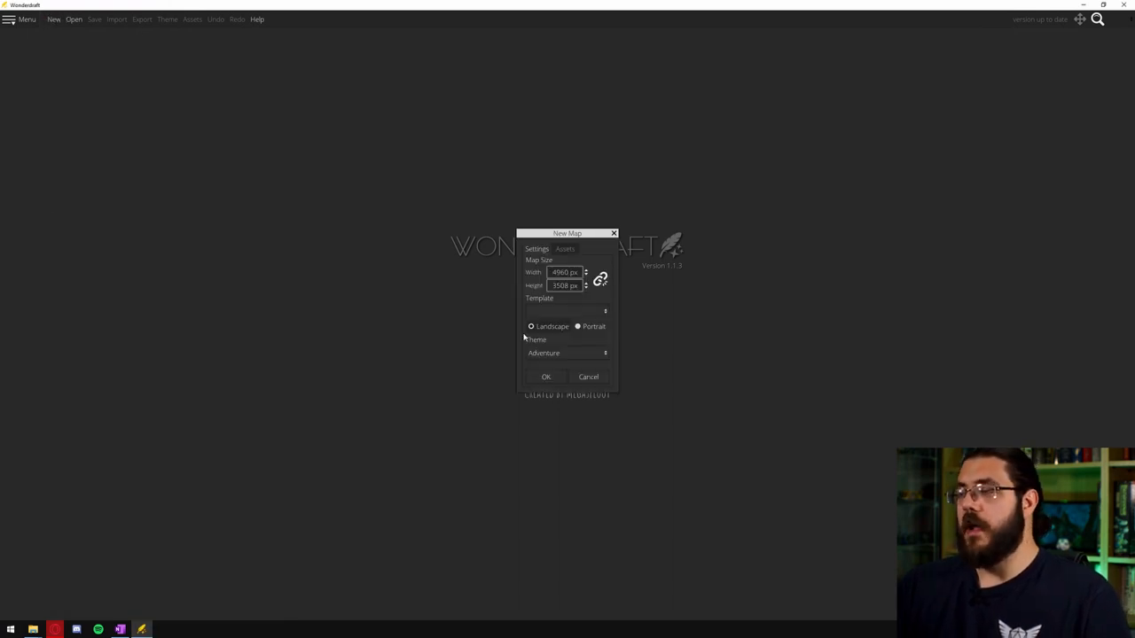
left_click(565, 249)
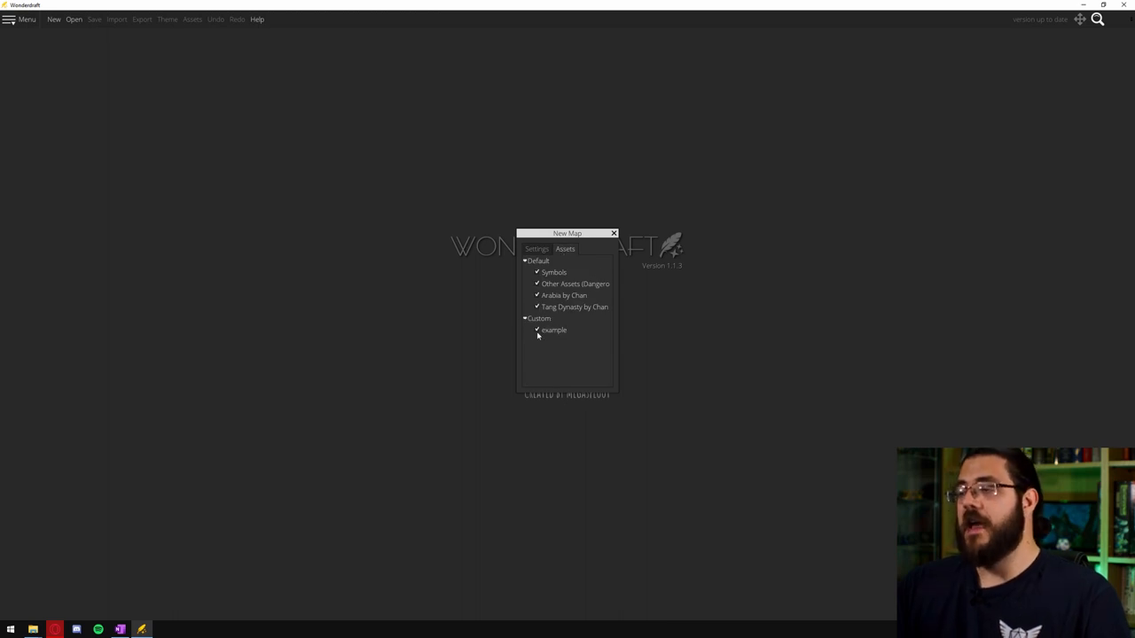
mouse_move(496, 335)
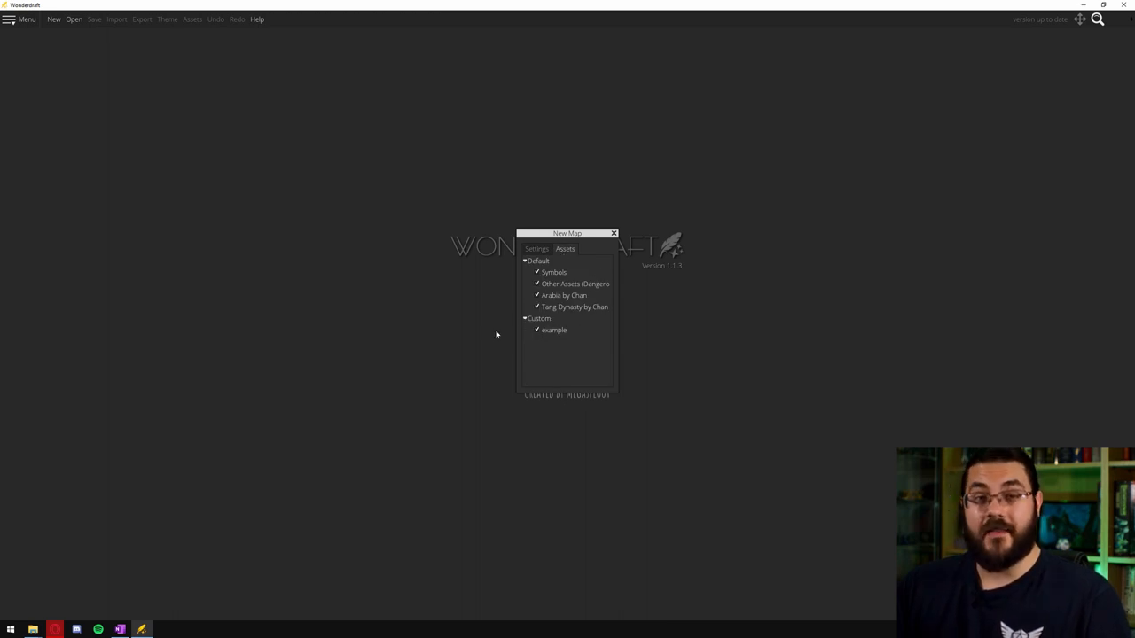
mouse_move(511, 333)
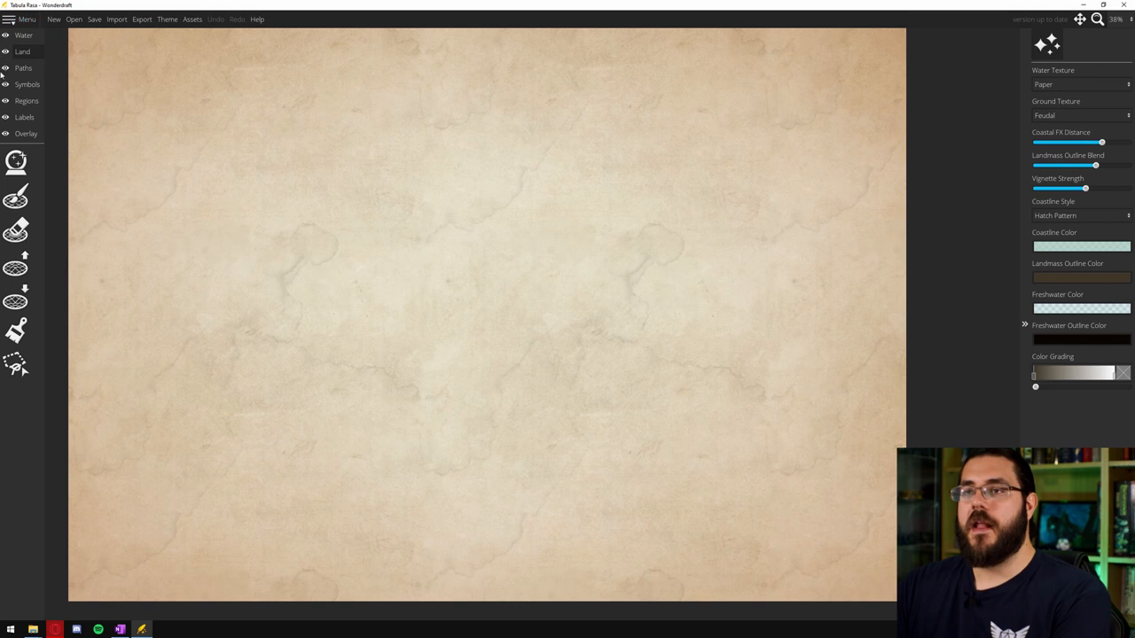
Select the Symbols tool and choose the Youtube Test symbol set
left_click(16, 162)
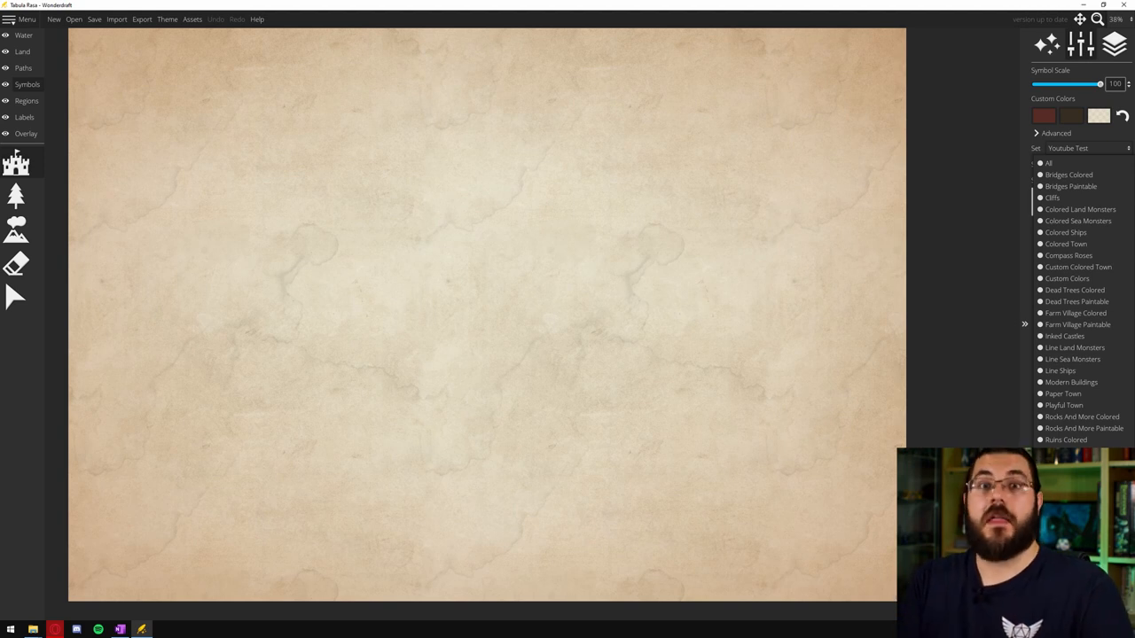
left_click(1086, 148)
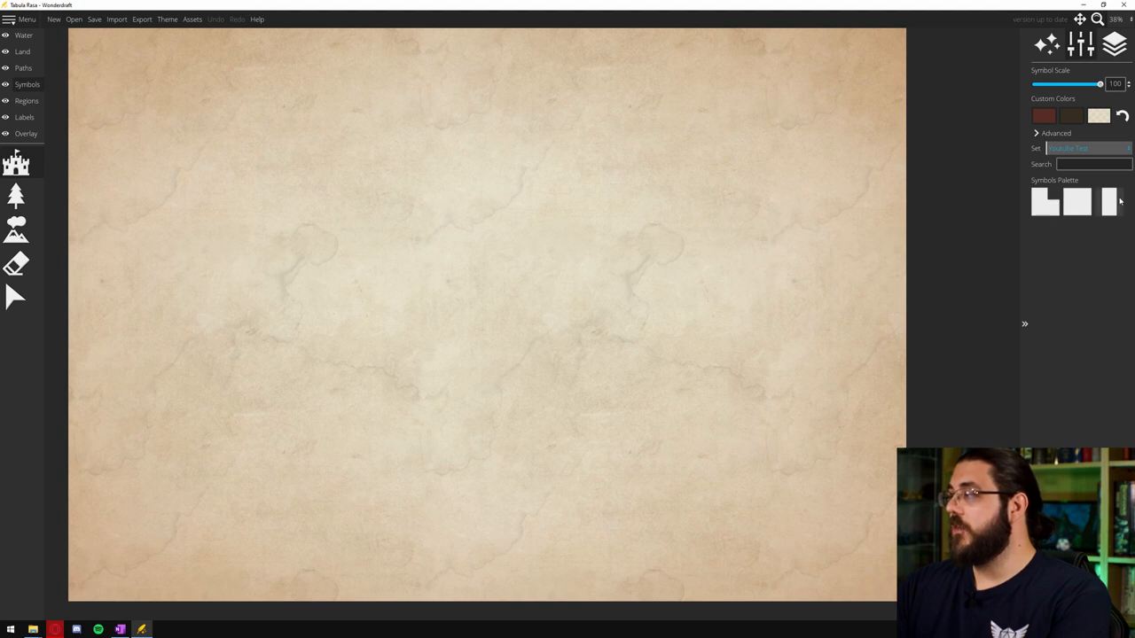
mouse_move(856, 262)
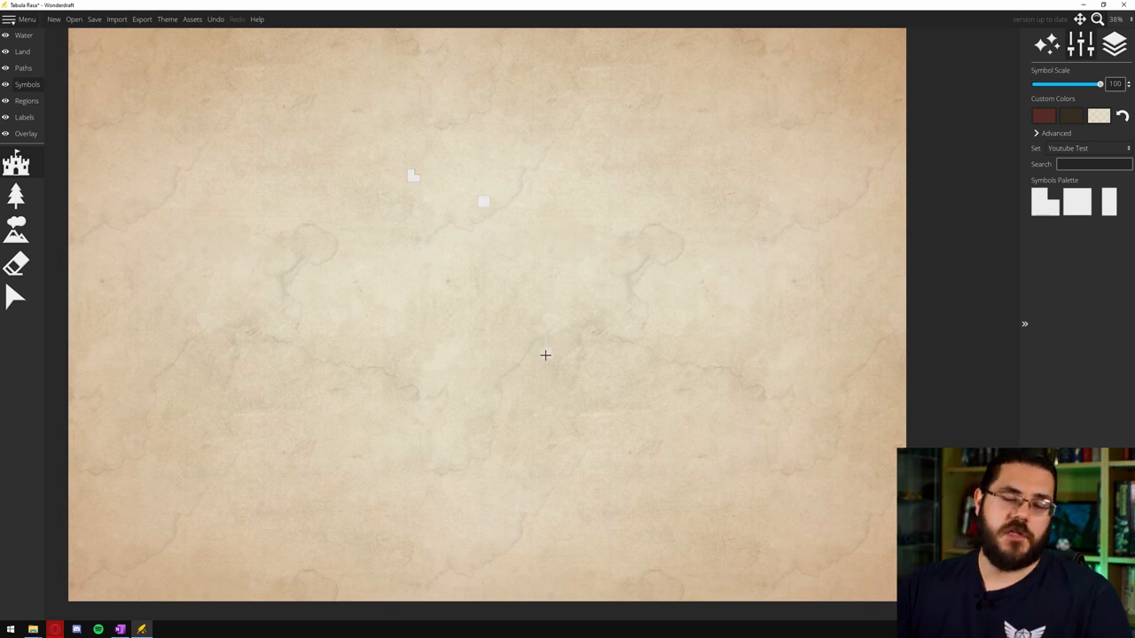
mouse_move(538, 317)
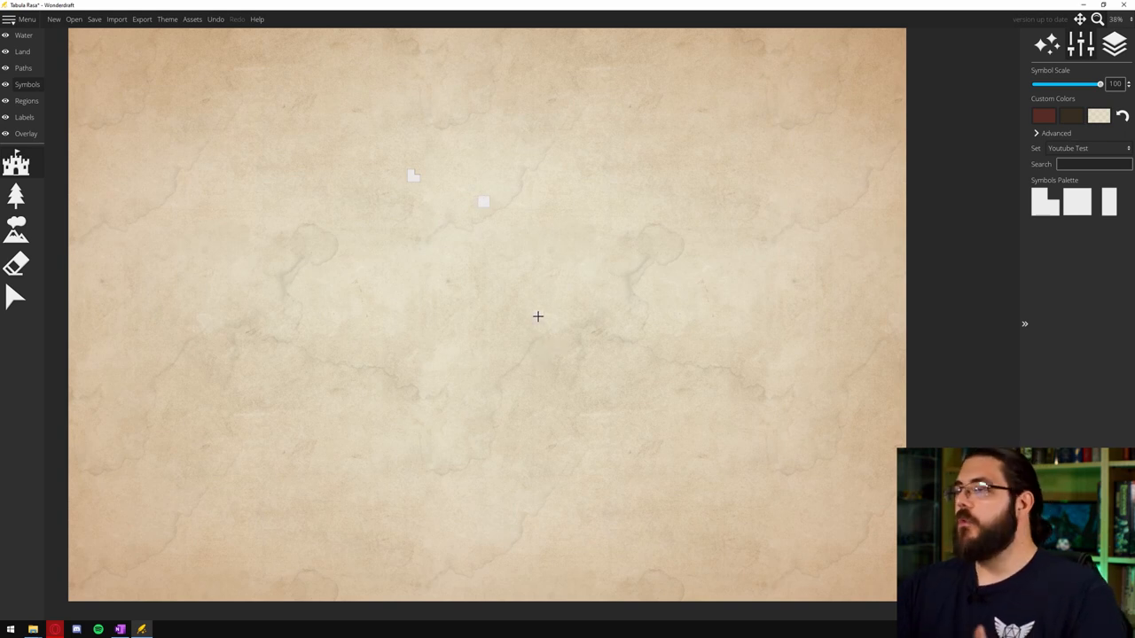
mouse_move(529, 267)
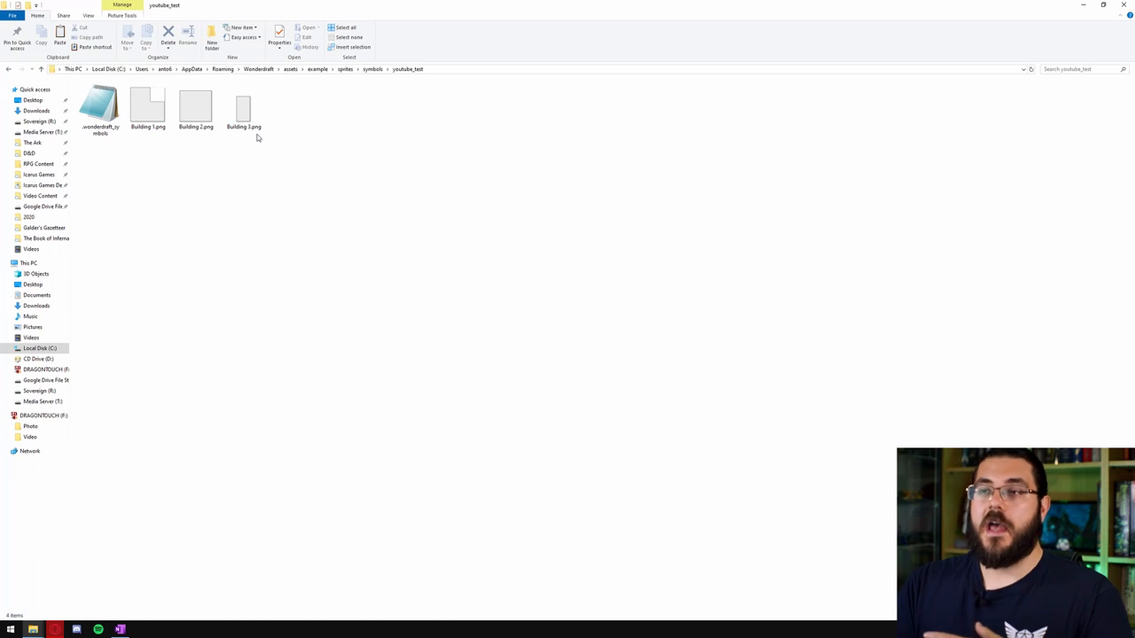
Open the generated .wonderdraft_symbols file from youtube_test in Notepad
left_click(99, 102)
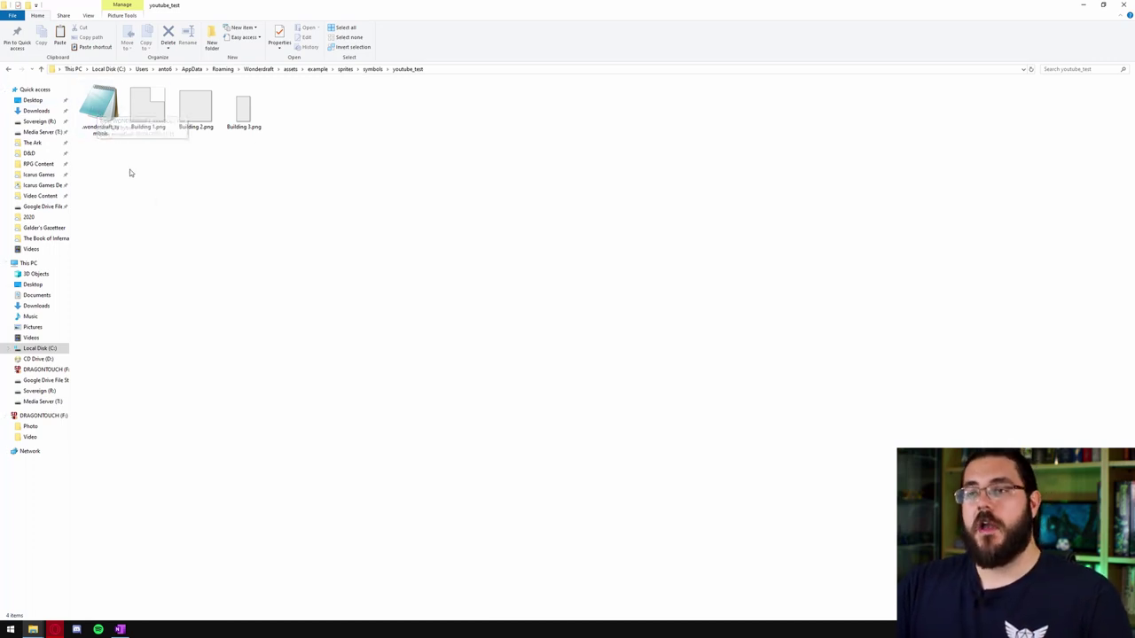
mouse_move(155, 184)
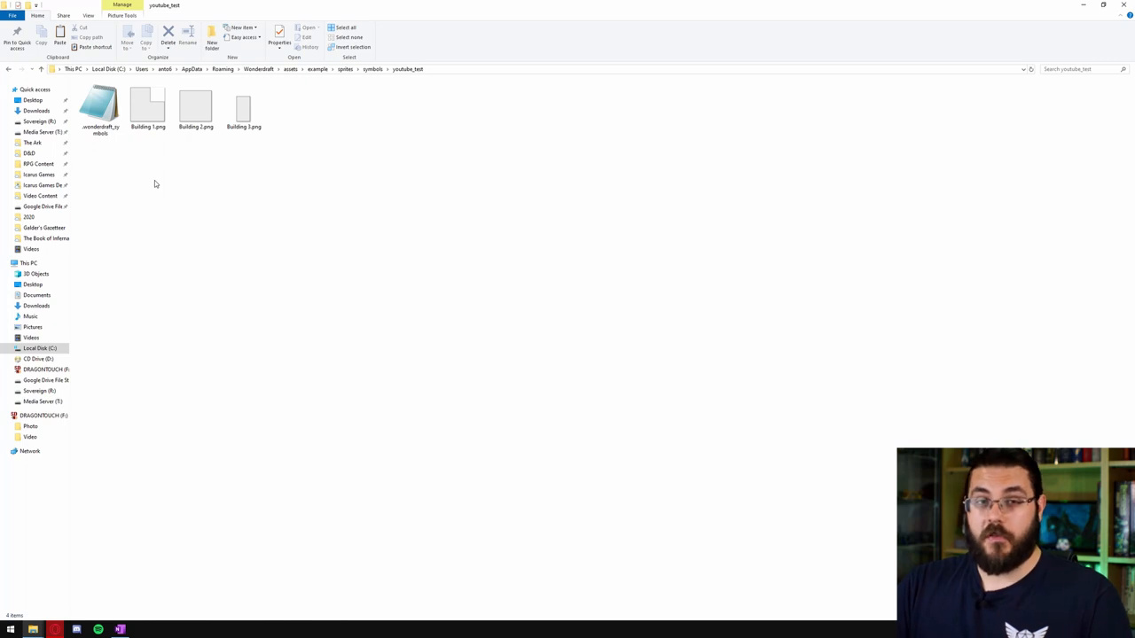
left_click(100, 104)
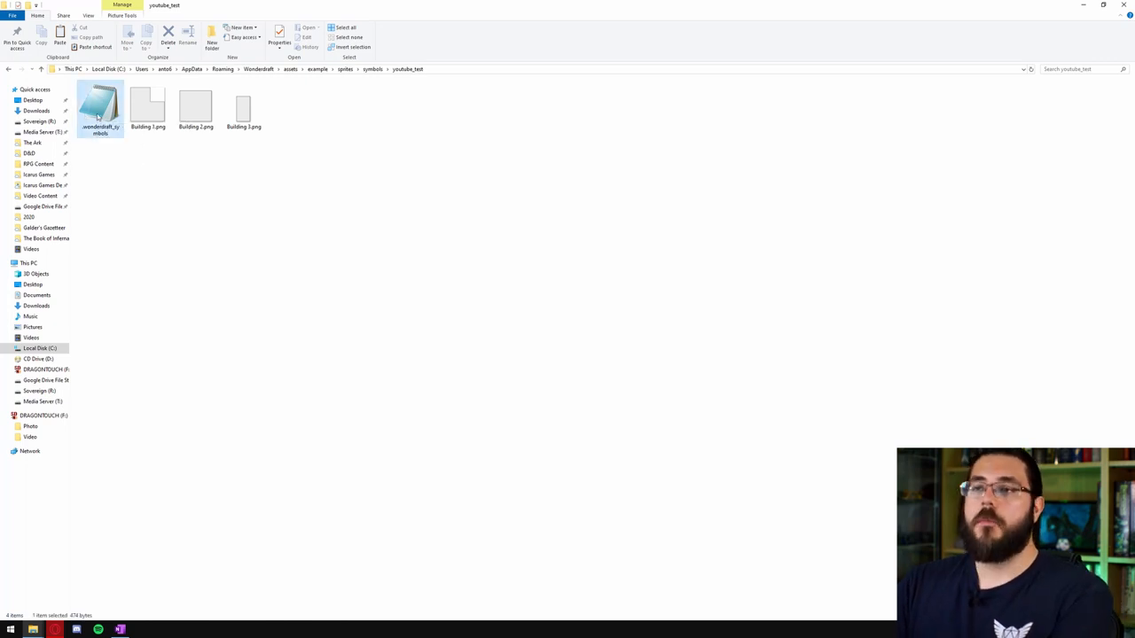
double_click(100, 105)
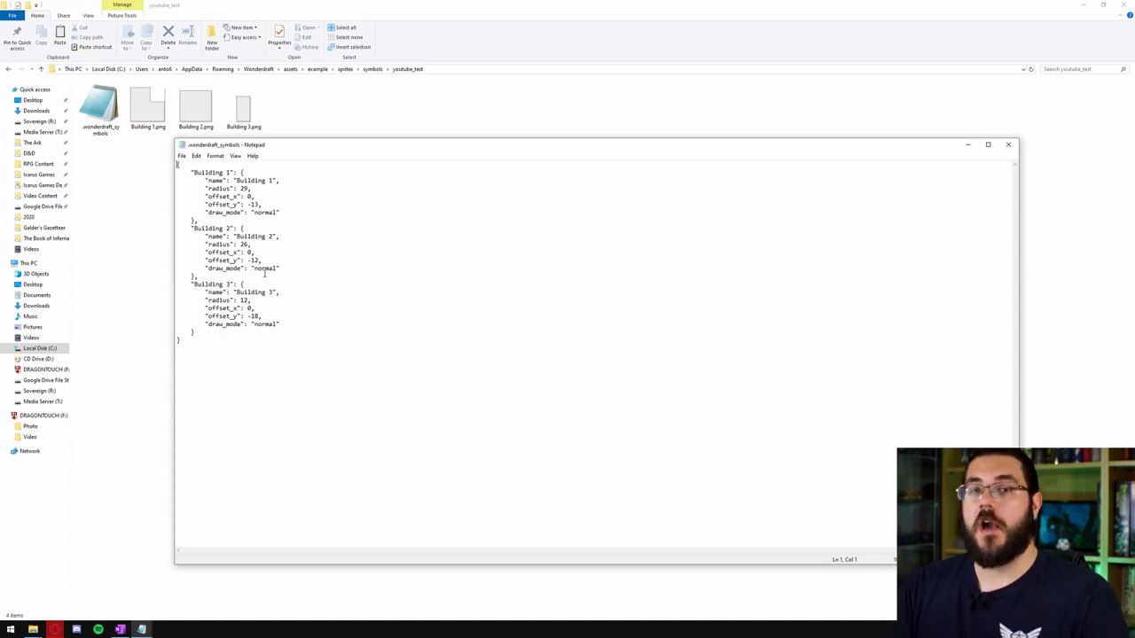
Replace the buildings' normal draw_mode values with custom_colors, then save and close Notepad
left_click(276, 213)
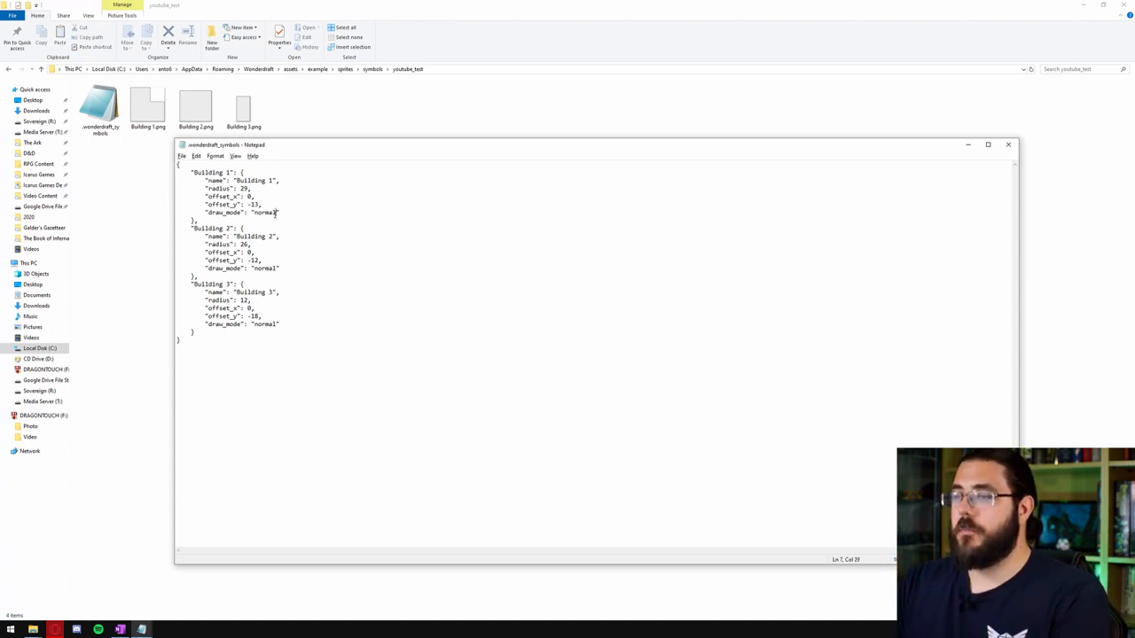
type("custom_colors")
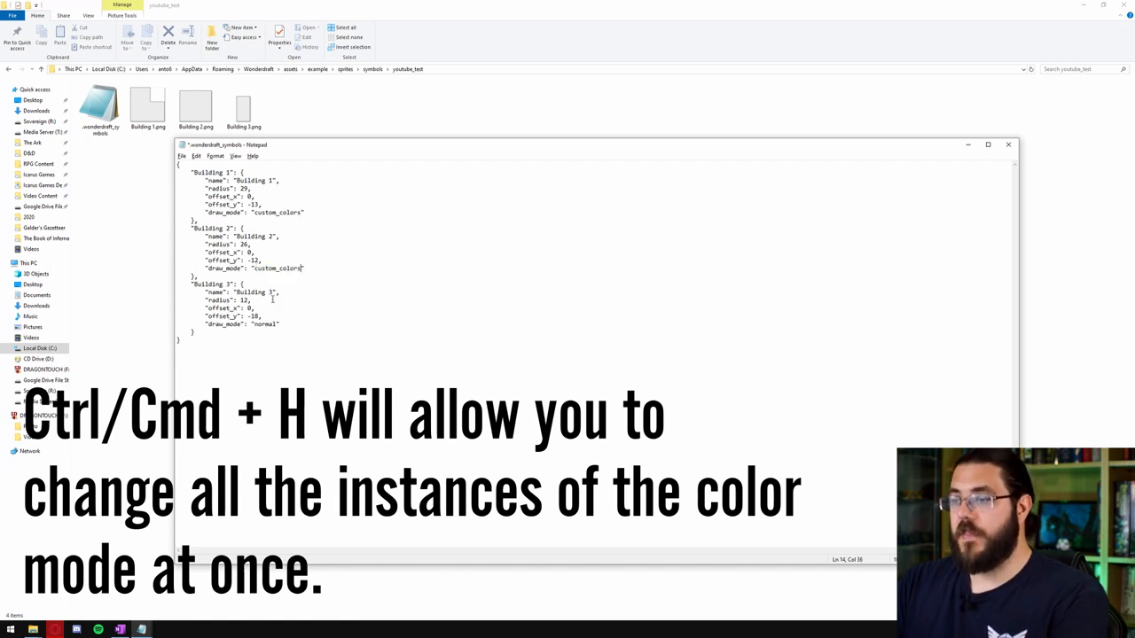
double_click(264, 323)
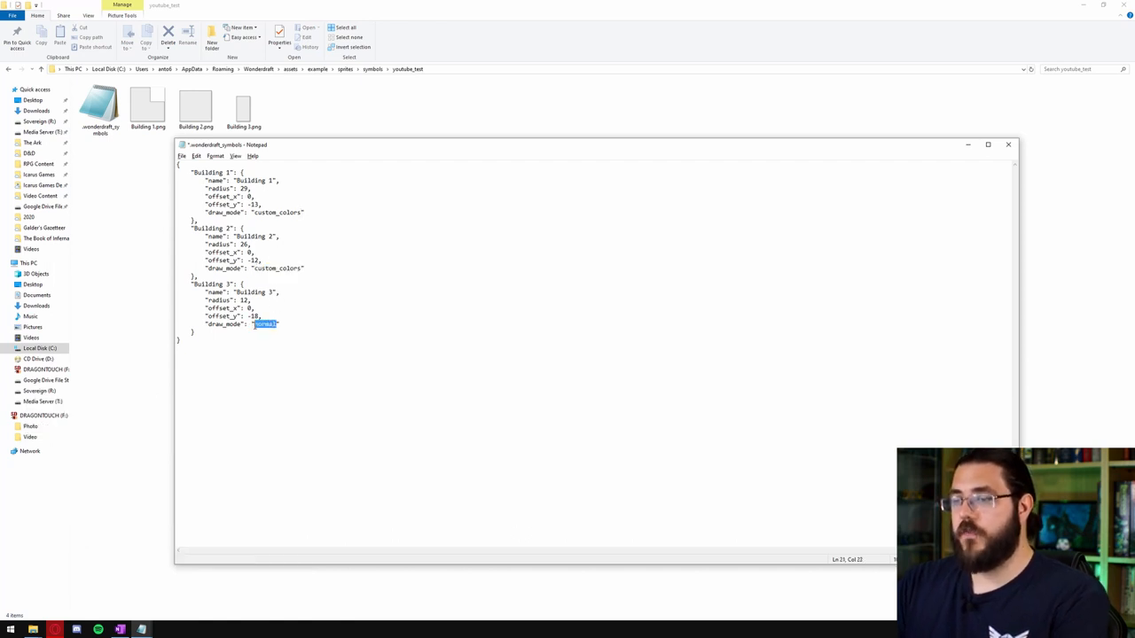
type("custom_colors")
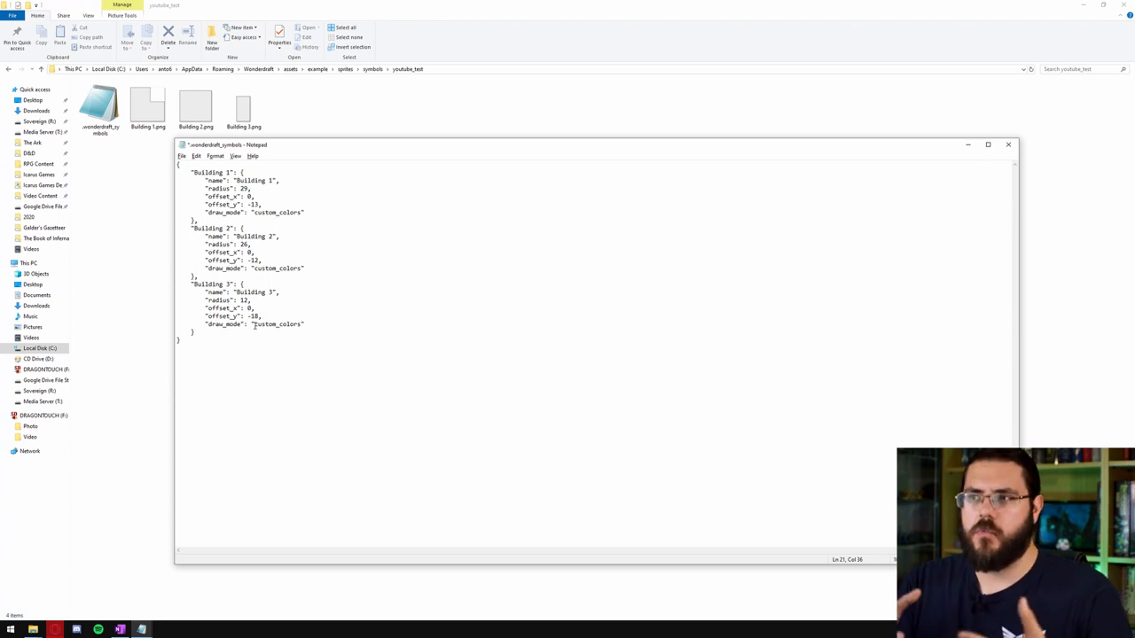
left_click(243, 104)
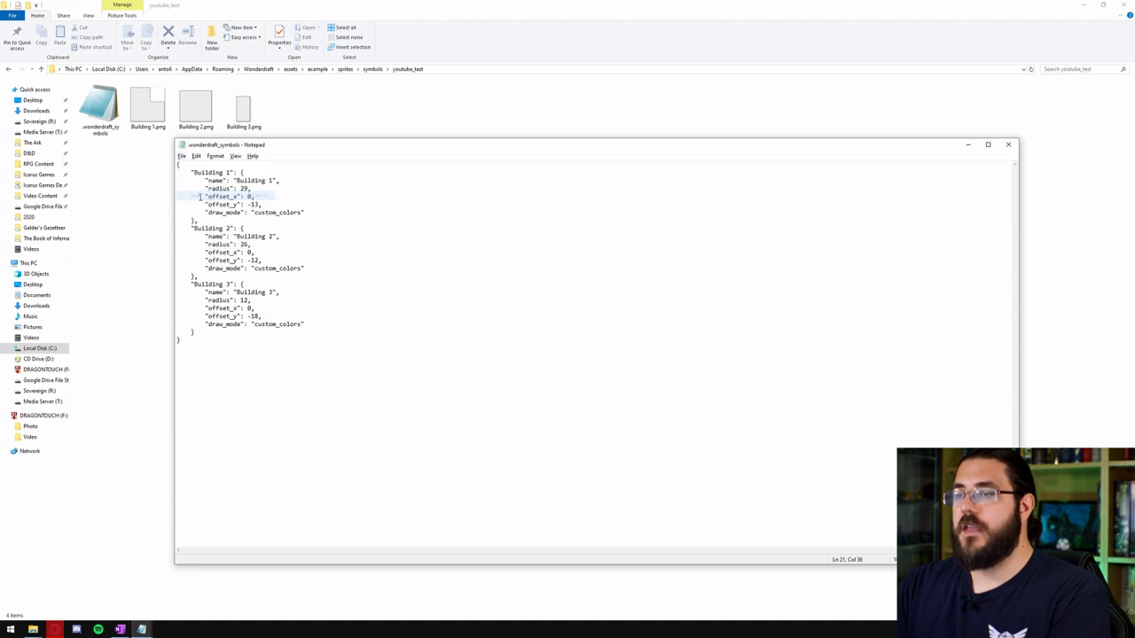
left_click(1008, 144)
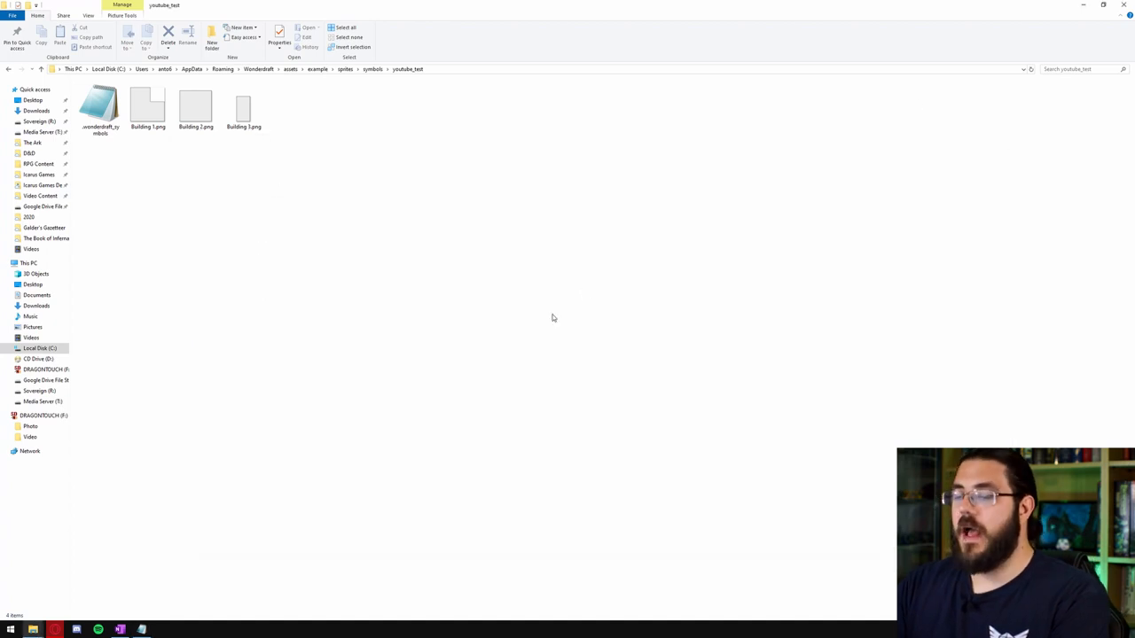
Run Wonderdraft as administrator from the Start menu, approving the UAC prompt
left_click(10, 630)
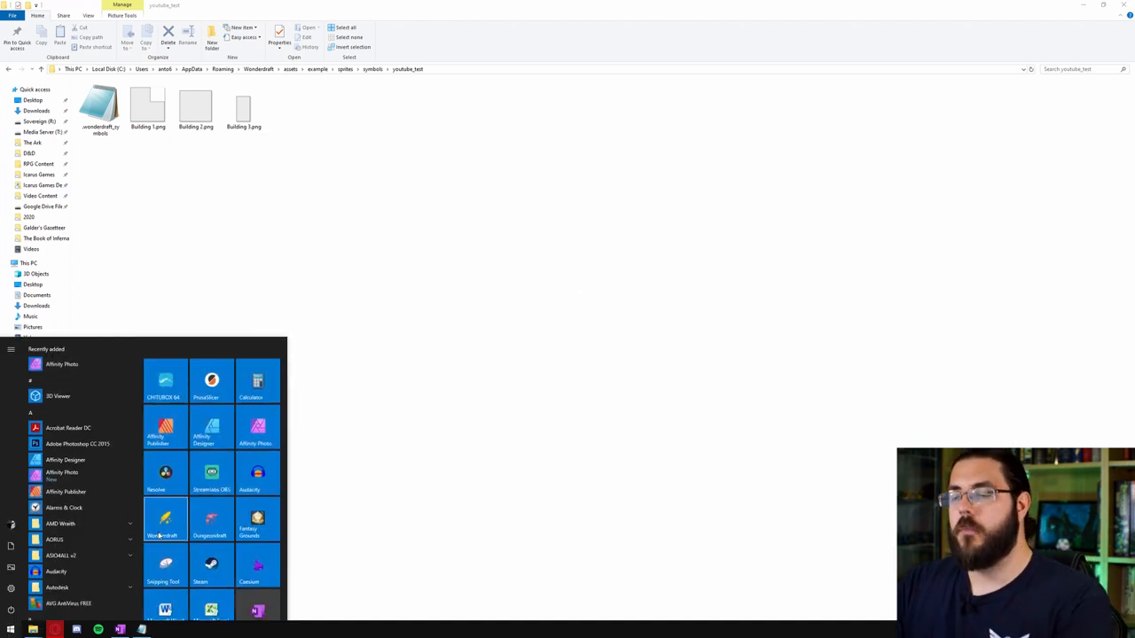
right_click(164, 519)
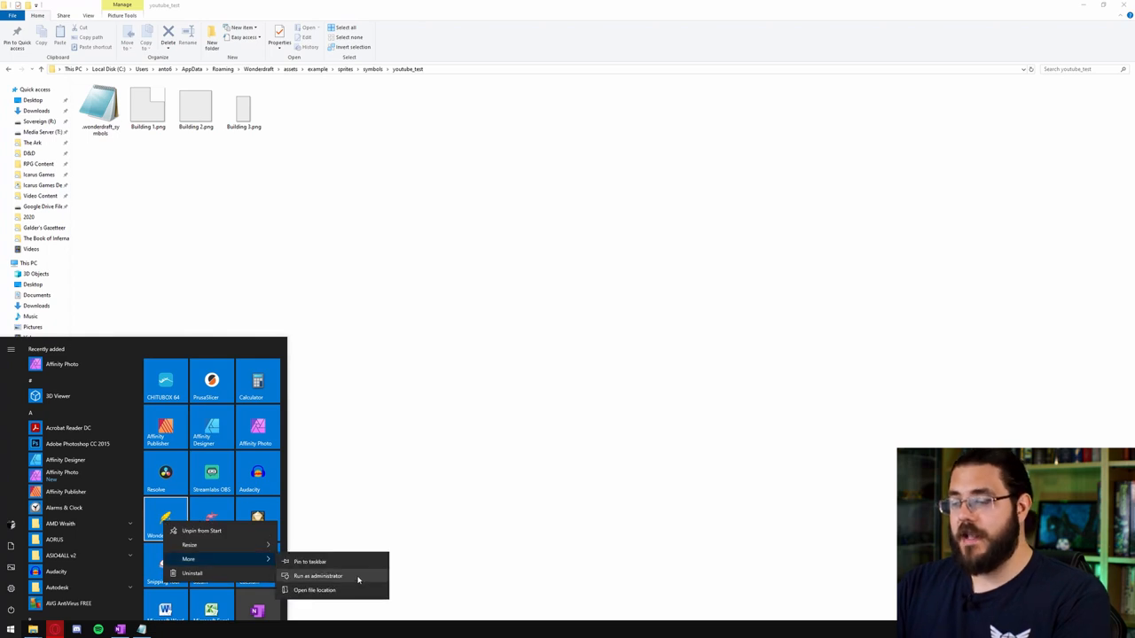
left_click(318, 576)
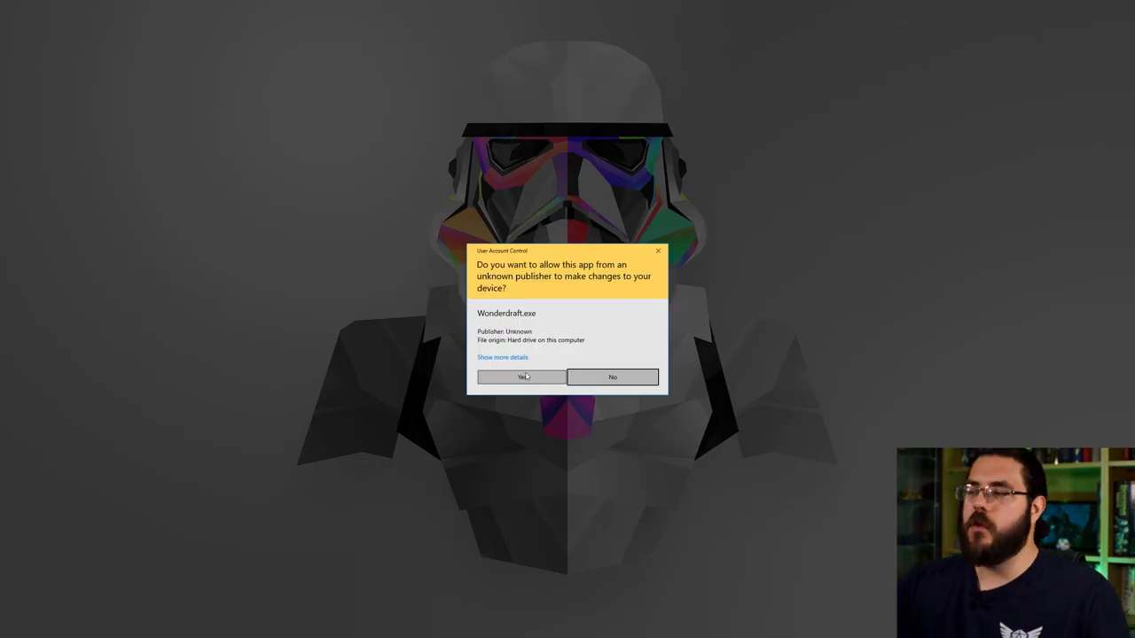
left_click(520, 376)
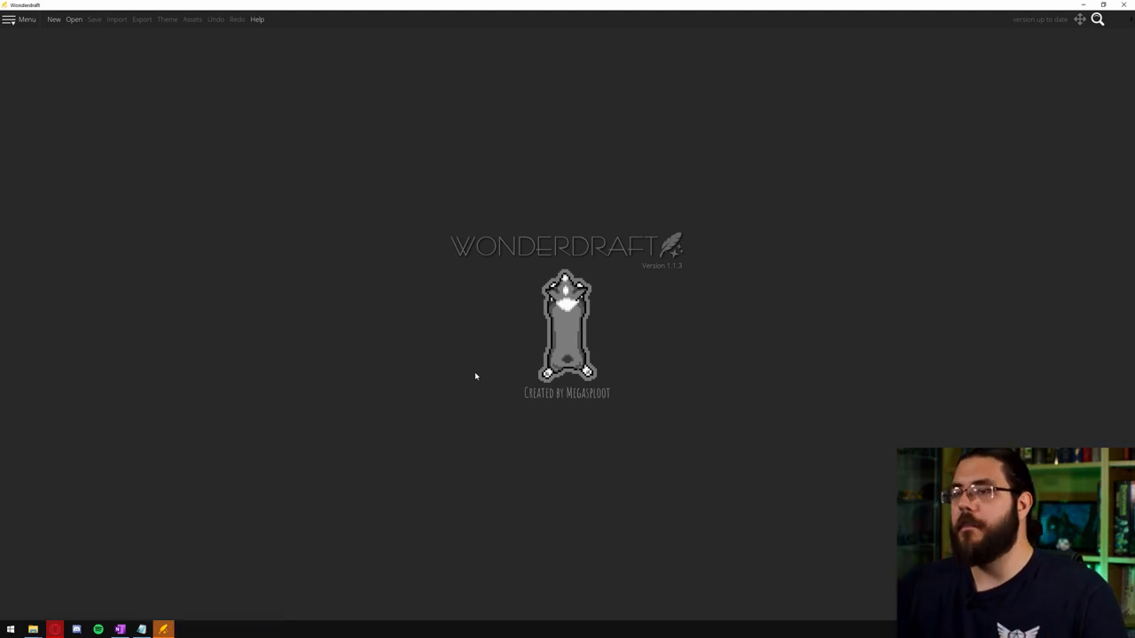
Start a new 4960 × 3508 px landscape Adventure map with the 'example' asset pack ticked
left_click(53, 19)
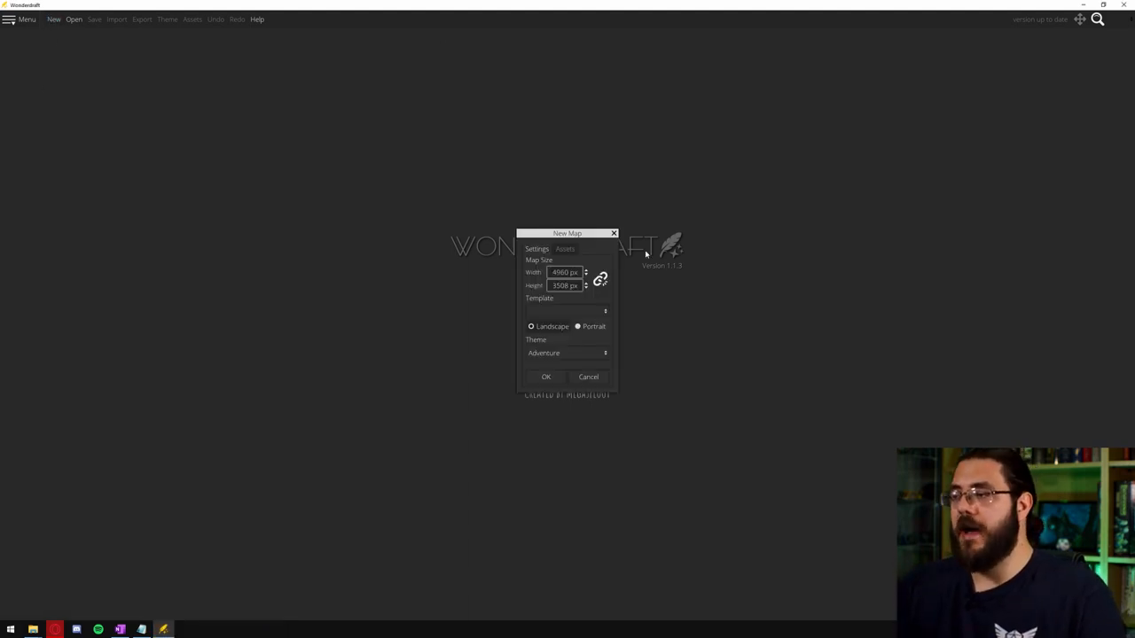
left_click(565, 249)
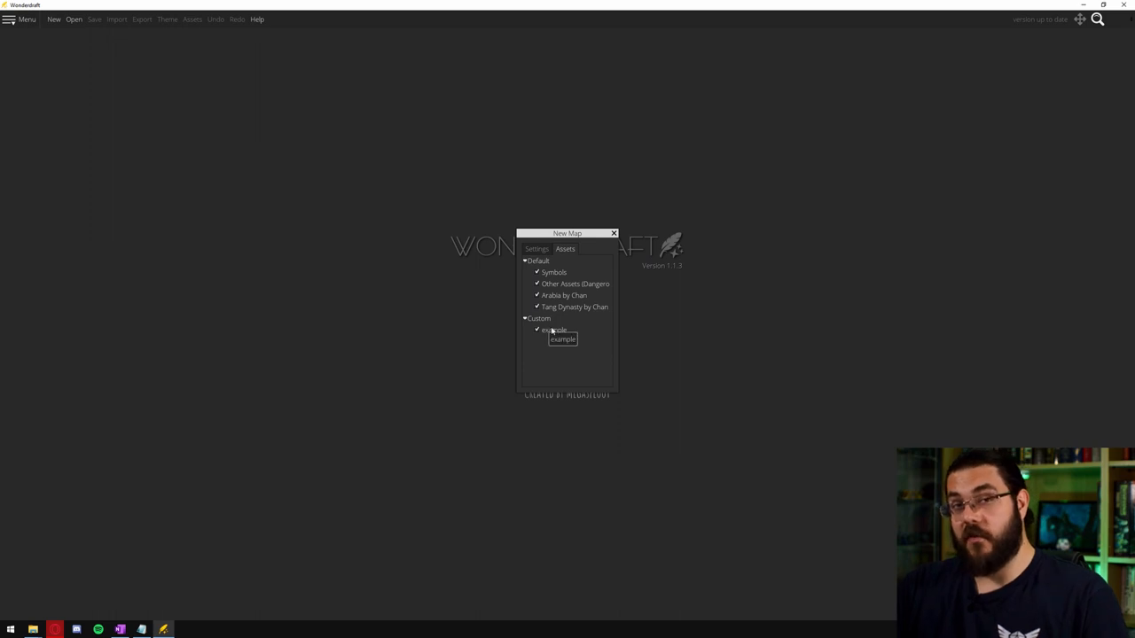
left_click(538, 249)
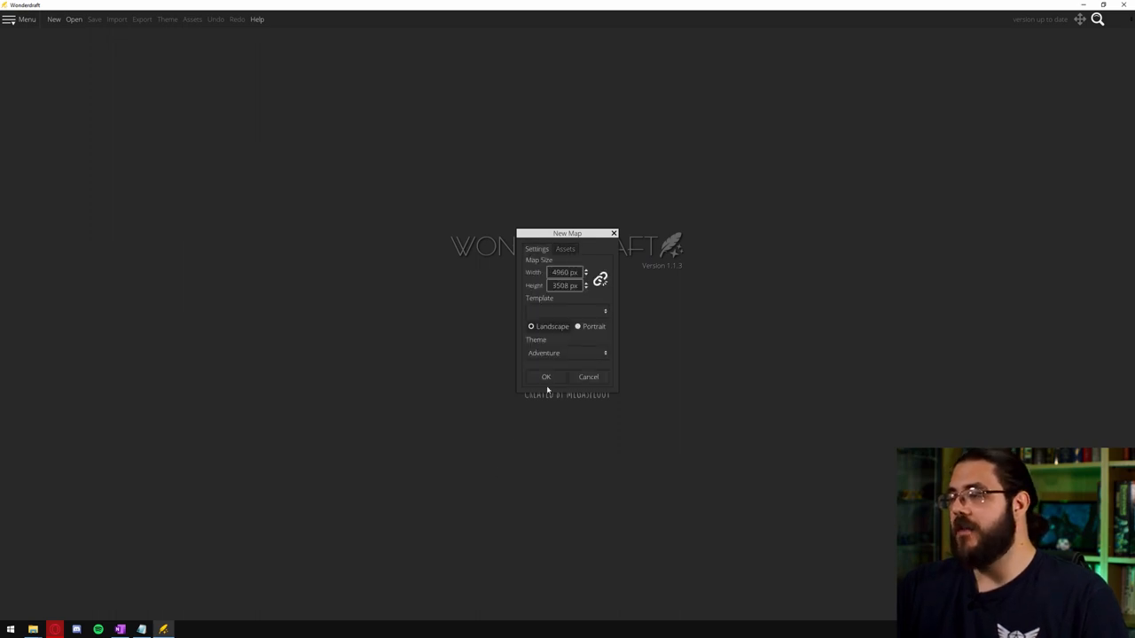
left_click(546, 377)
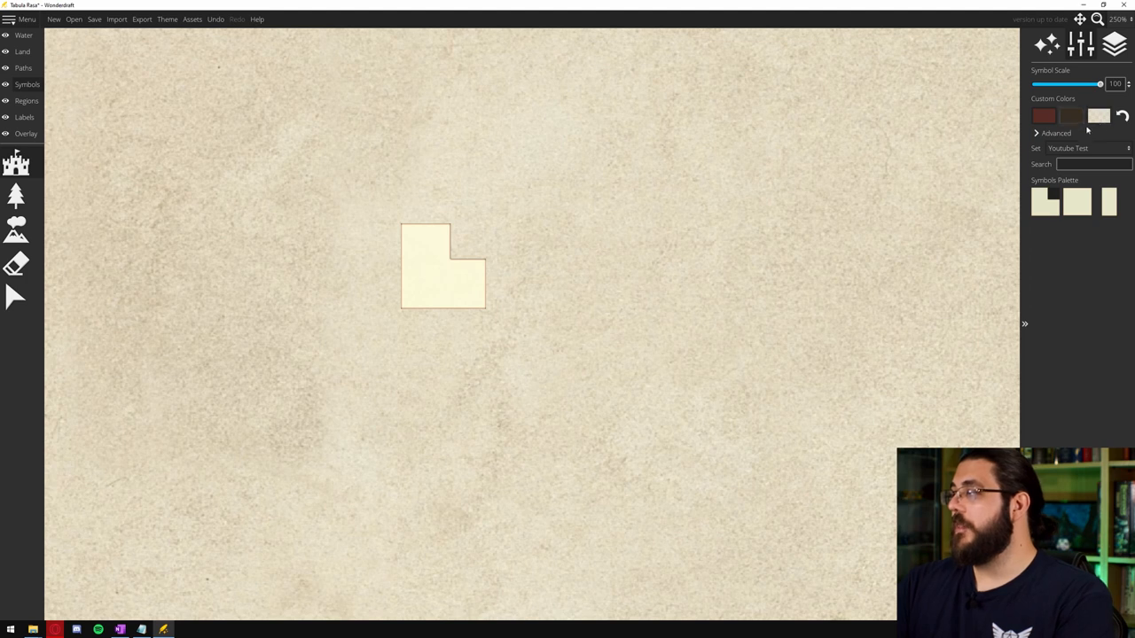
mouse_move(1099, 118)
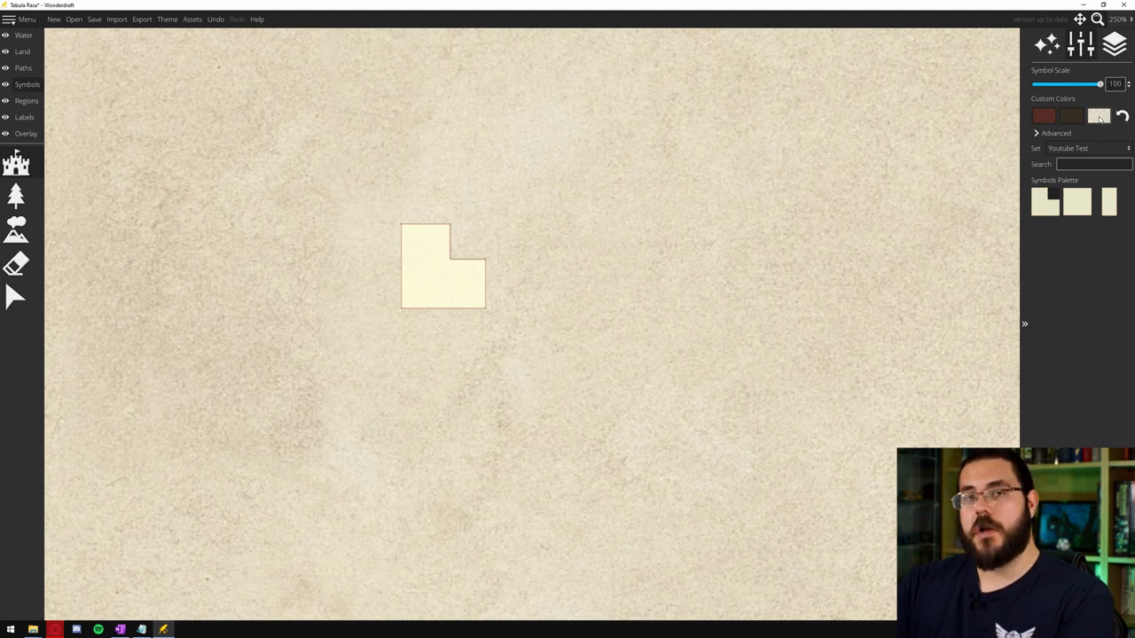
Pick a Custom Colors tint and stamp the Youtube Test L-shaped building onto the map
left_click(1100, 117)
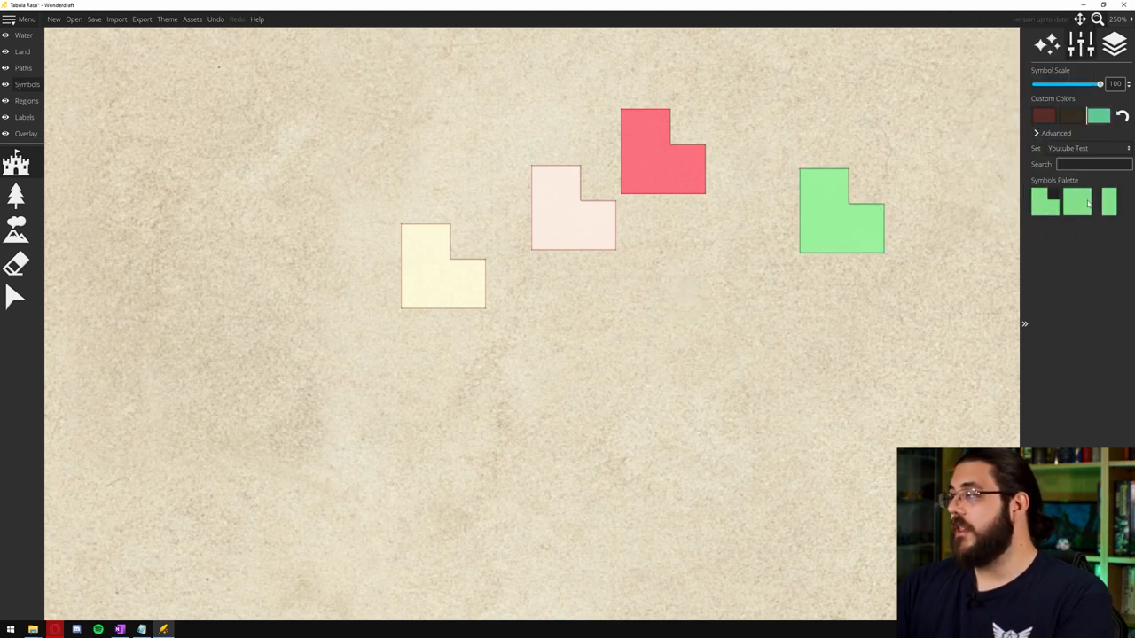
left_click(700, 284)
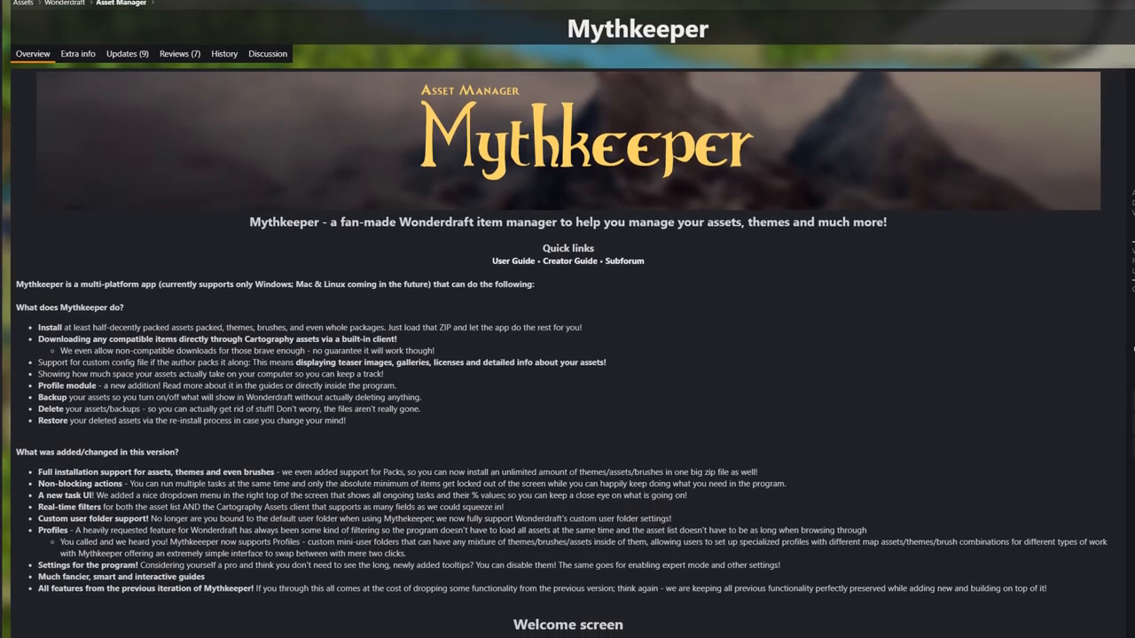
Scroll down the Mythkeeper asset manager page to view its feature overview
scroll("down", 3)
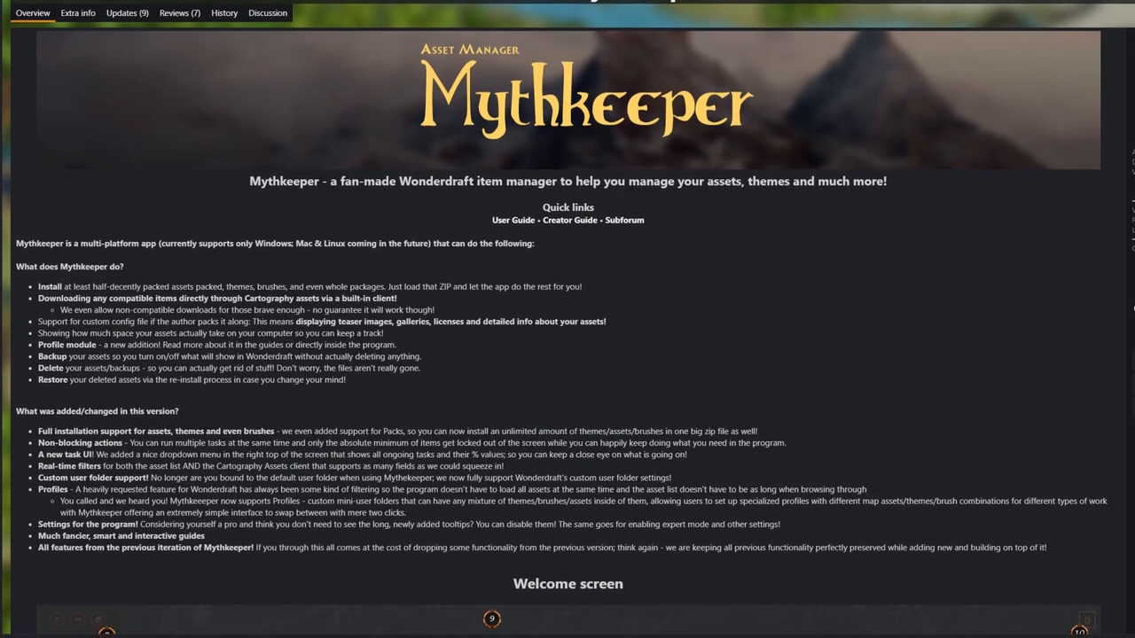
scroll("down", 3)
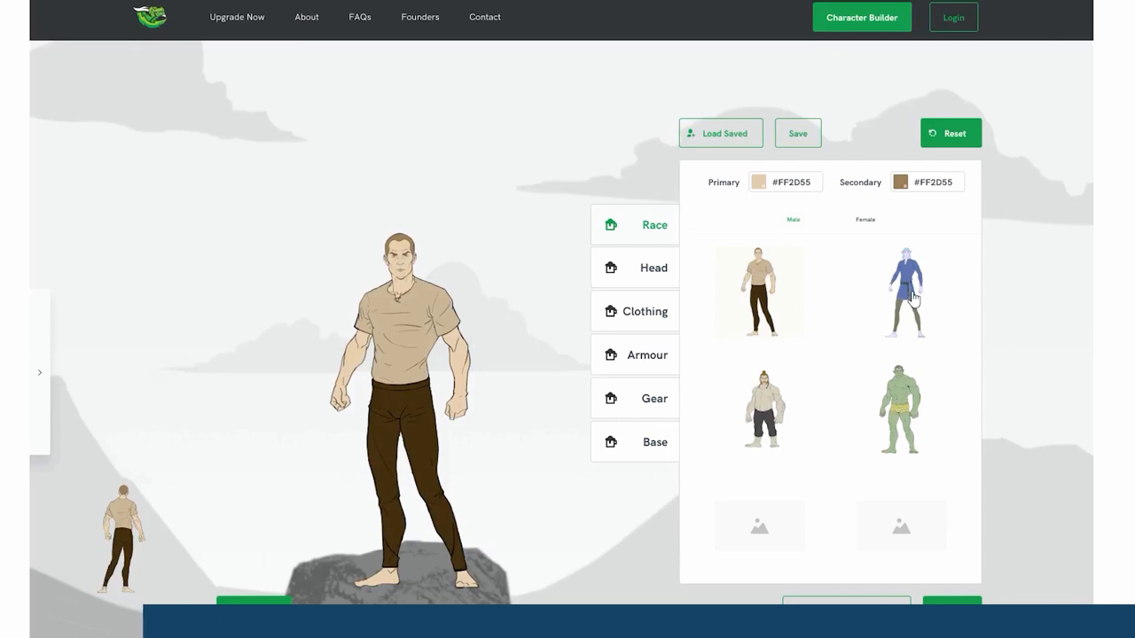
Try elf, orc and female elf races, then give the character a spear
left_click(901, 291)
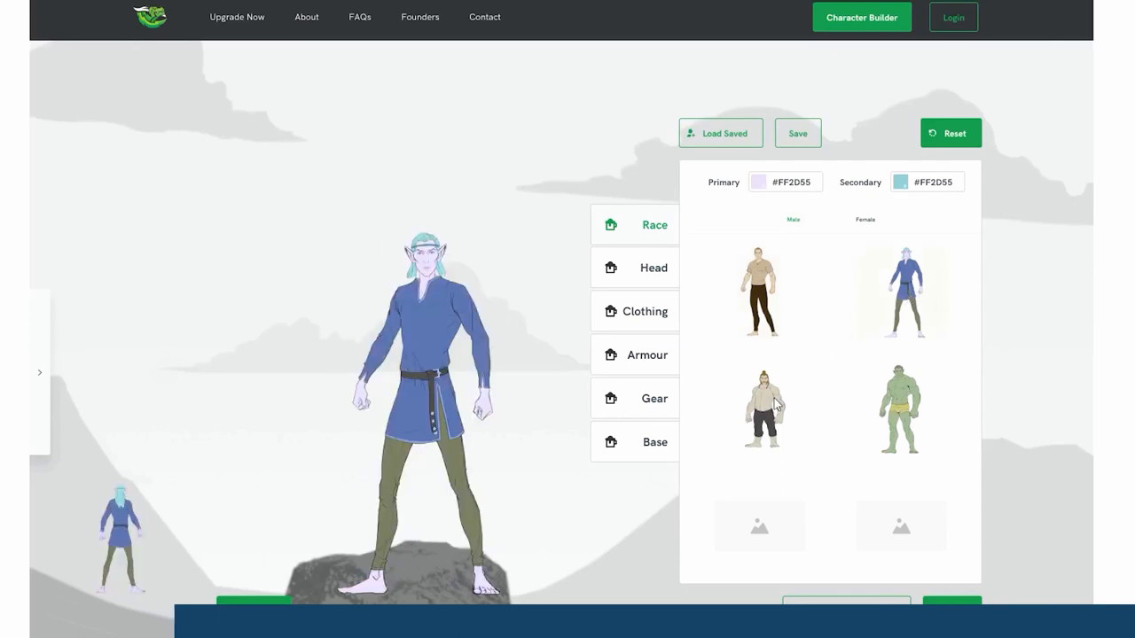
left_click(901, 408)
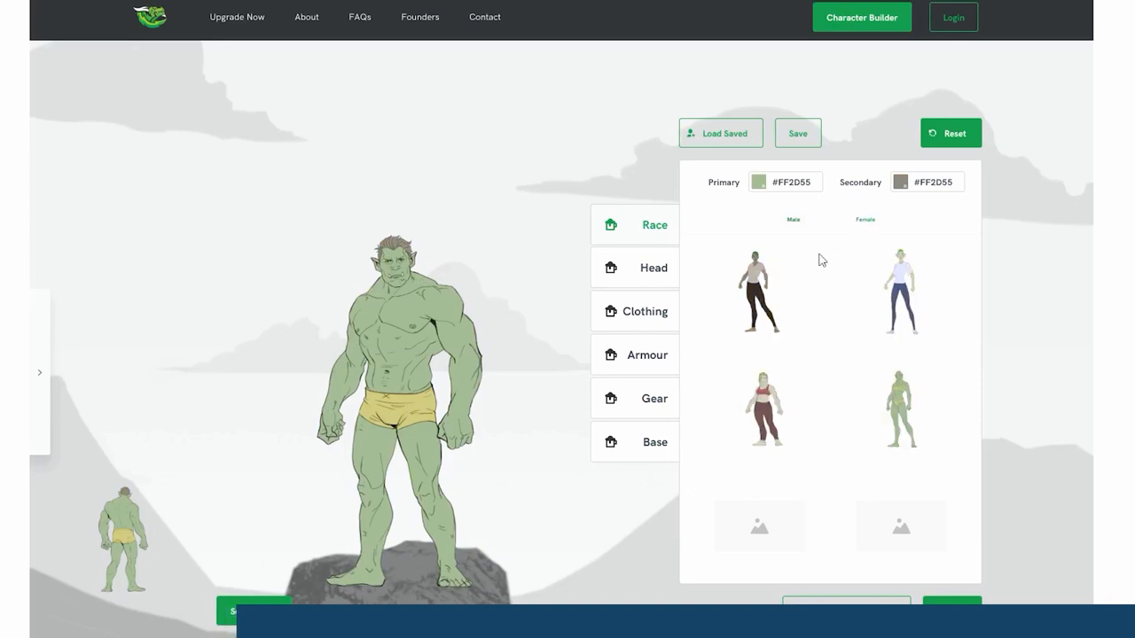
left_click(900, 293)
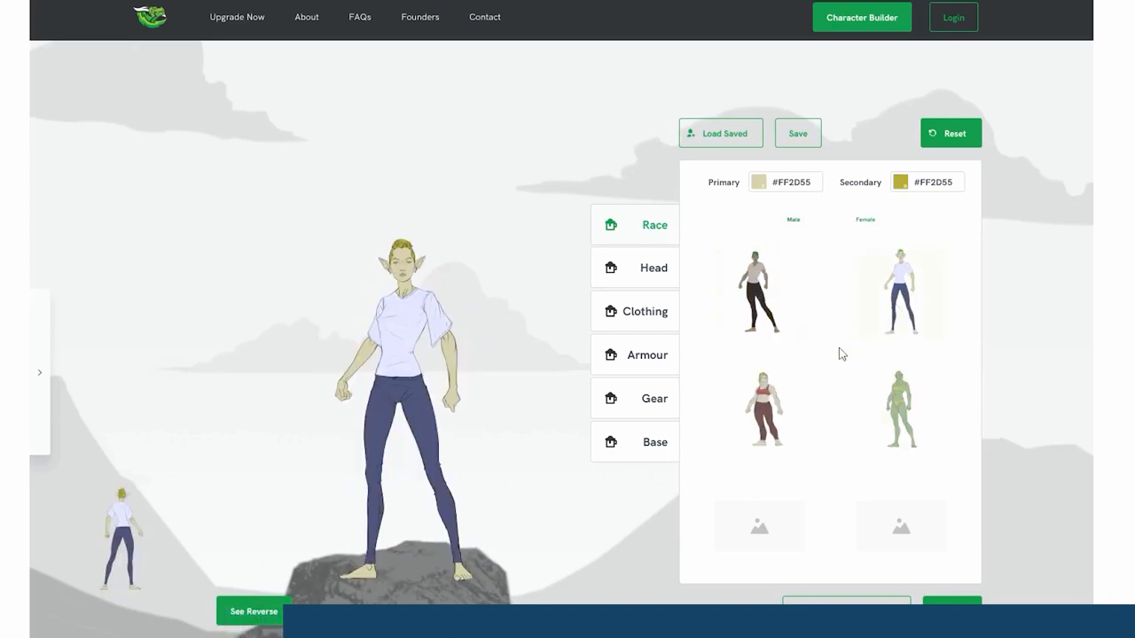
left_click(654, 398)
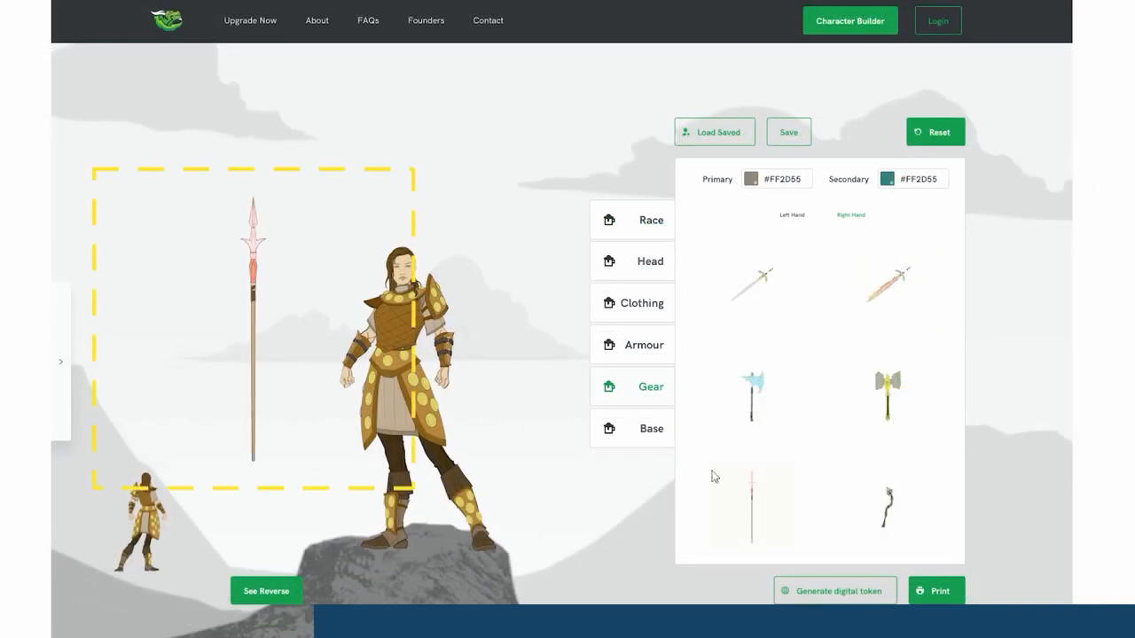
left_click(70, 361)
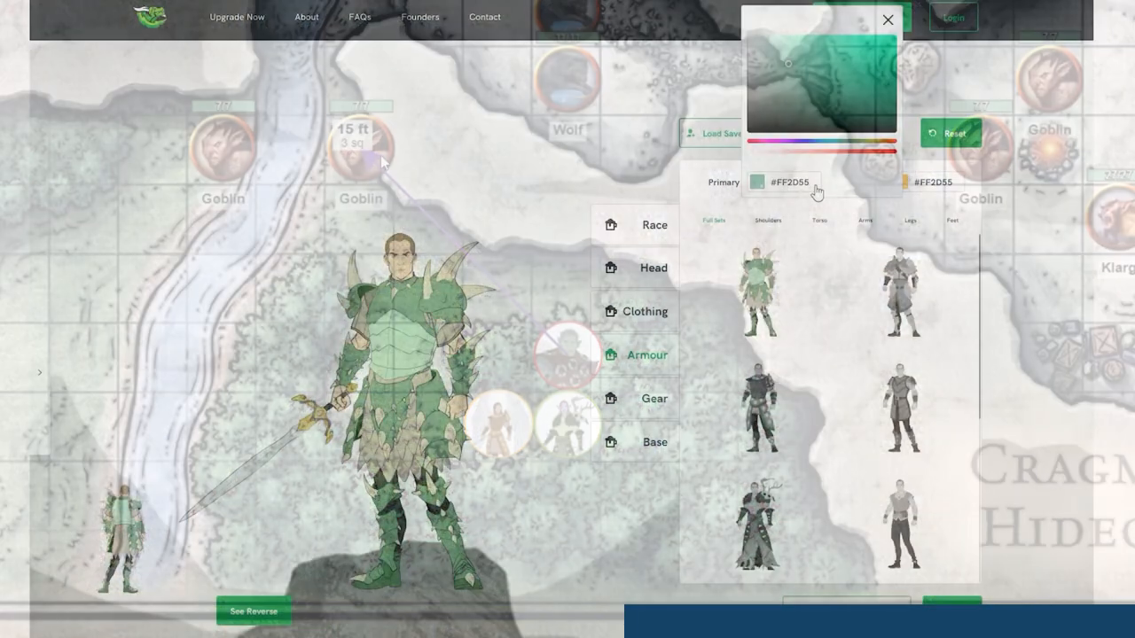
Recolour the spiked armour to blue then grey, and try a different outfit
left_click(803, 45)
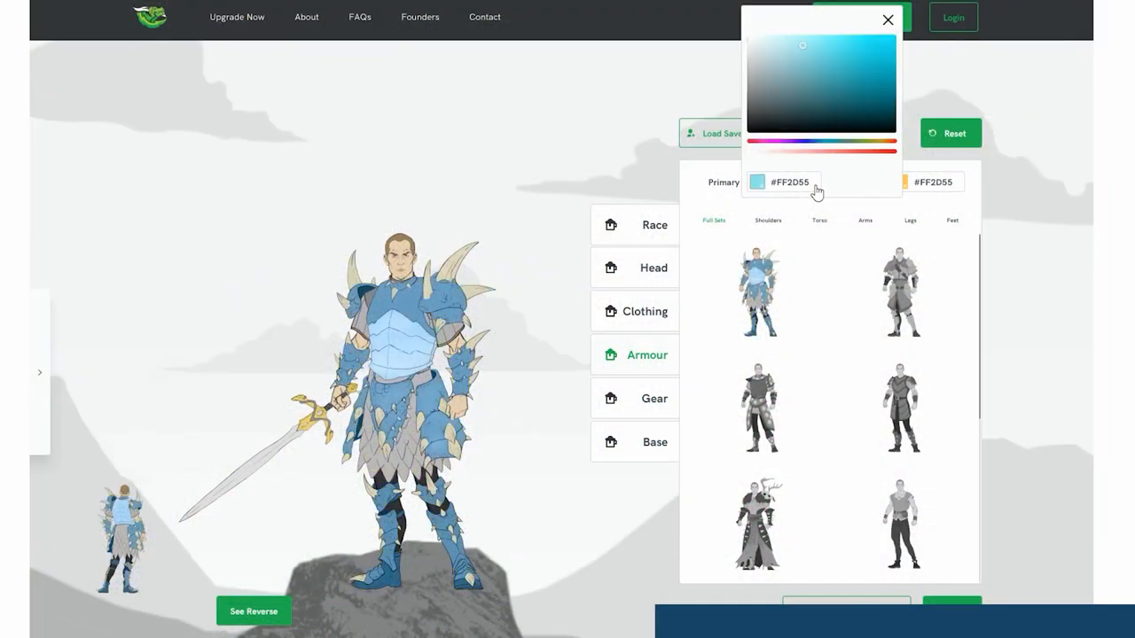
left_click(762, 151)
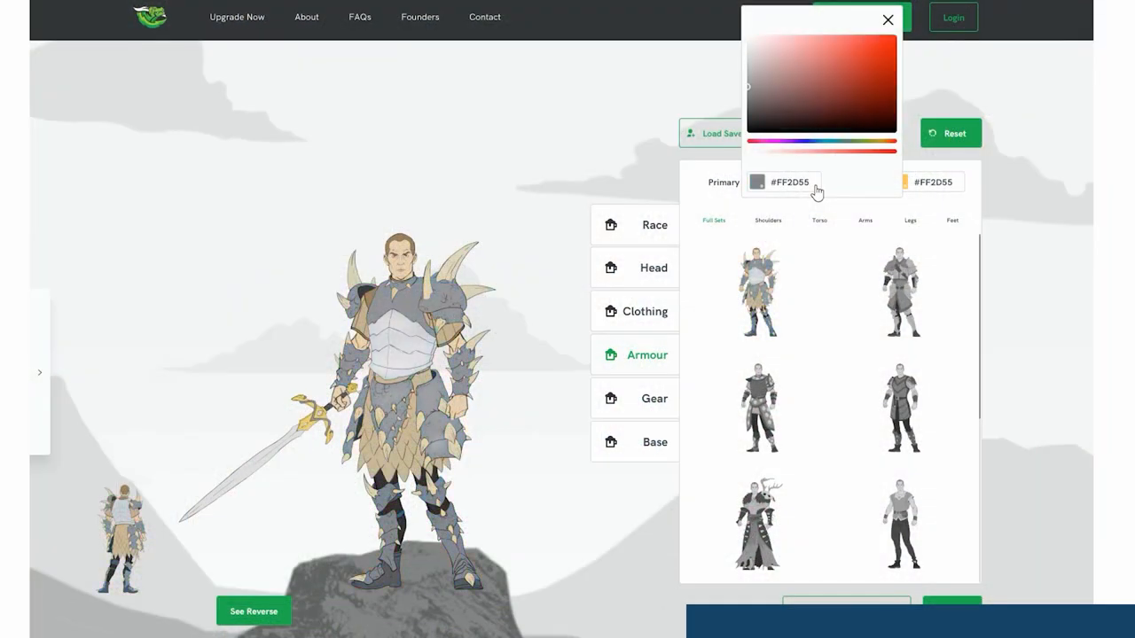
left_click(822, 51)
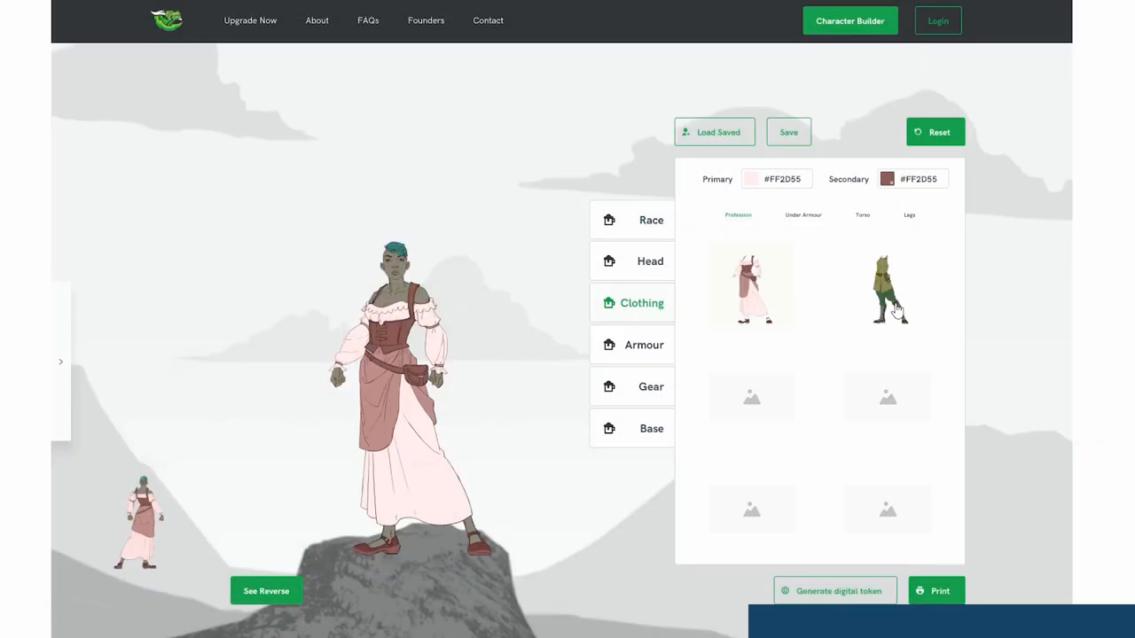
left_click(650, 220)
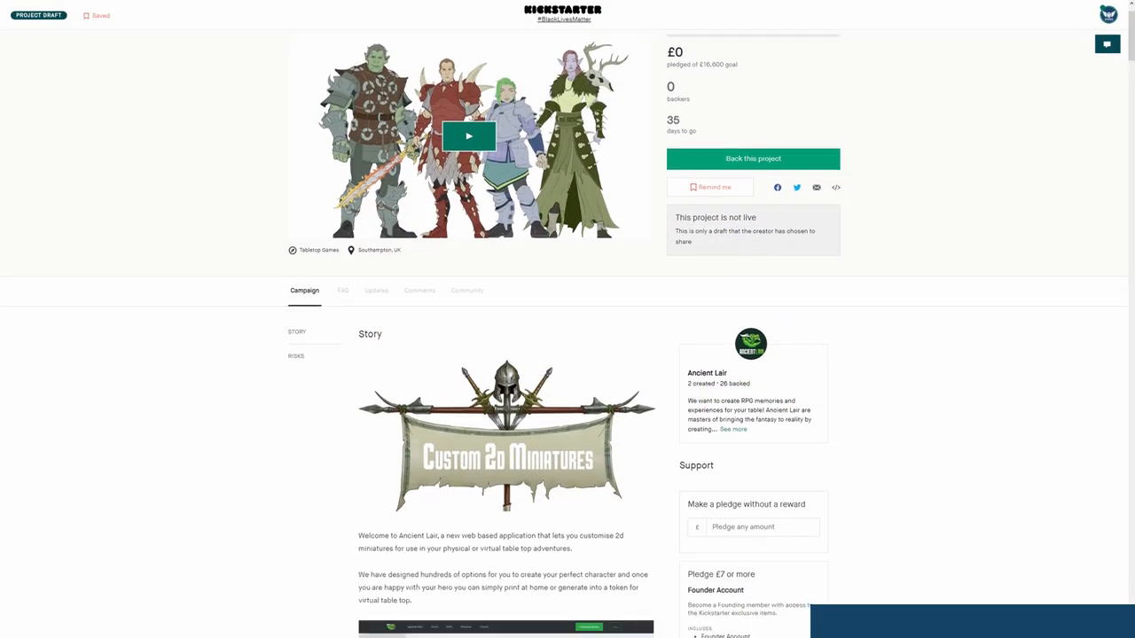
Scroll through the Story section to the Customisation section and higher pledge tiers
scroll("down", 3)
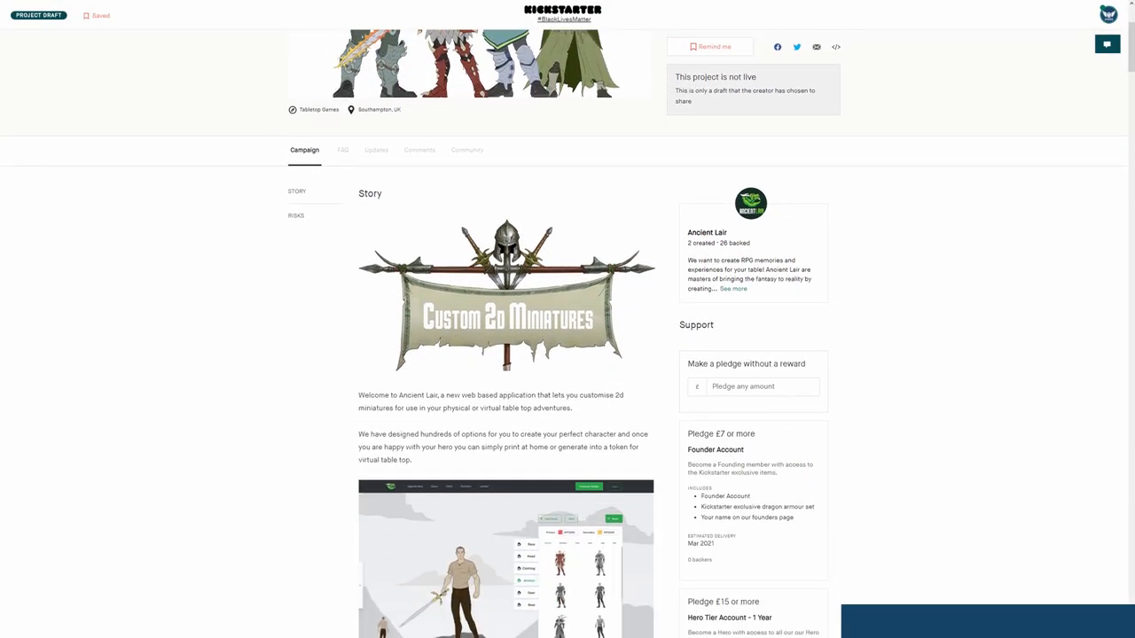
scroll("down", 3)
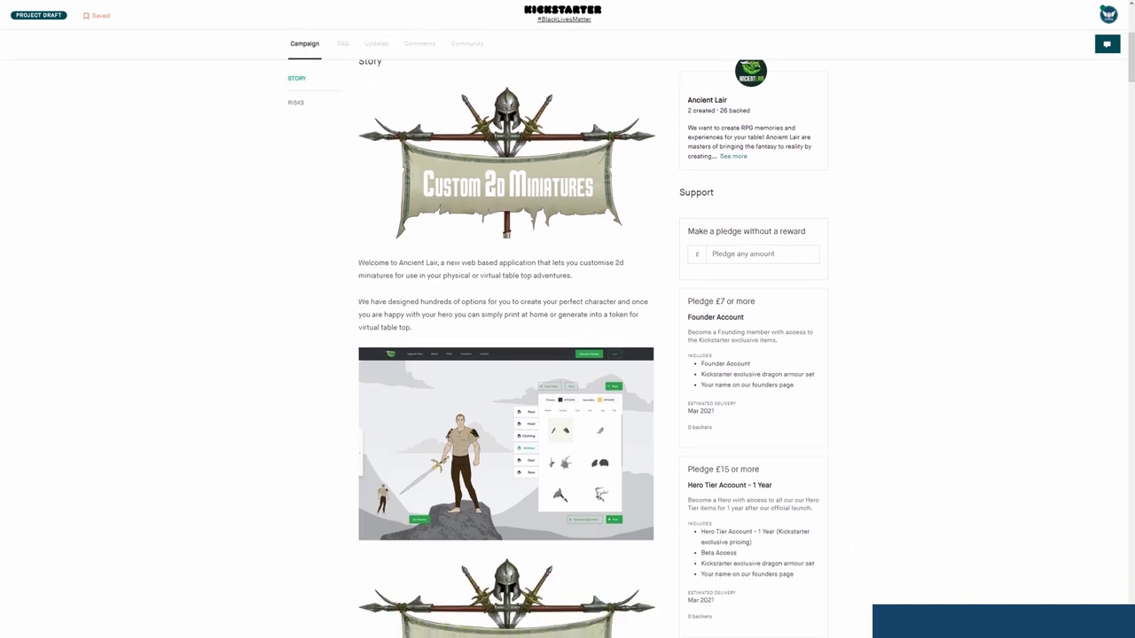
scroll("down", 3)
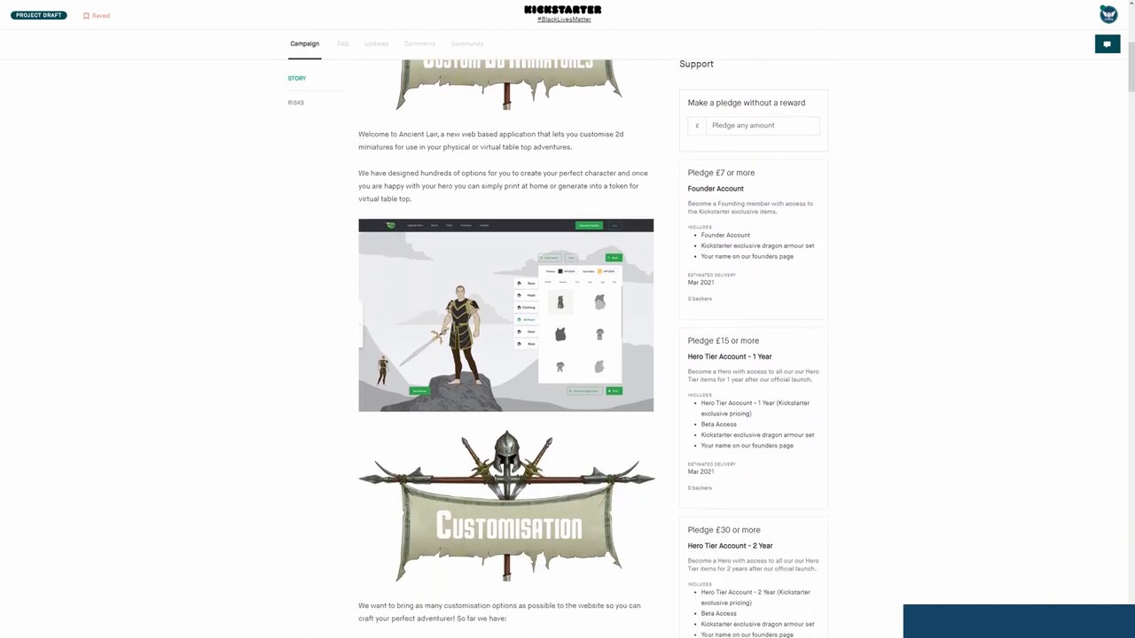
scroll("down", 3)
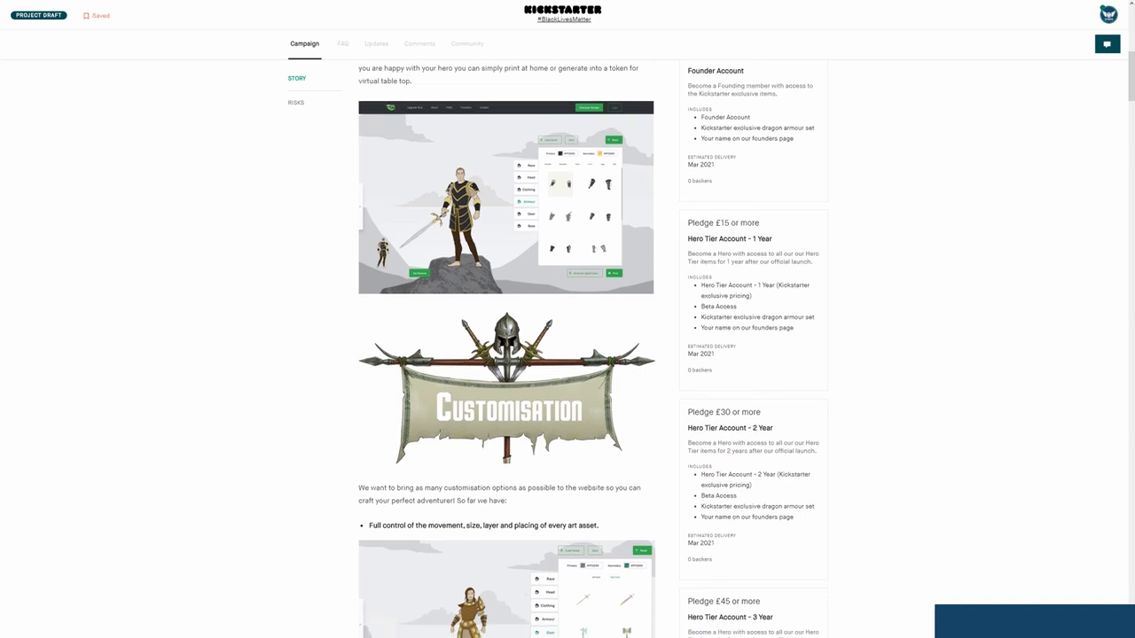
scroll("down", 3)
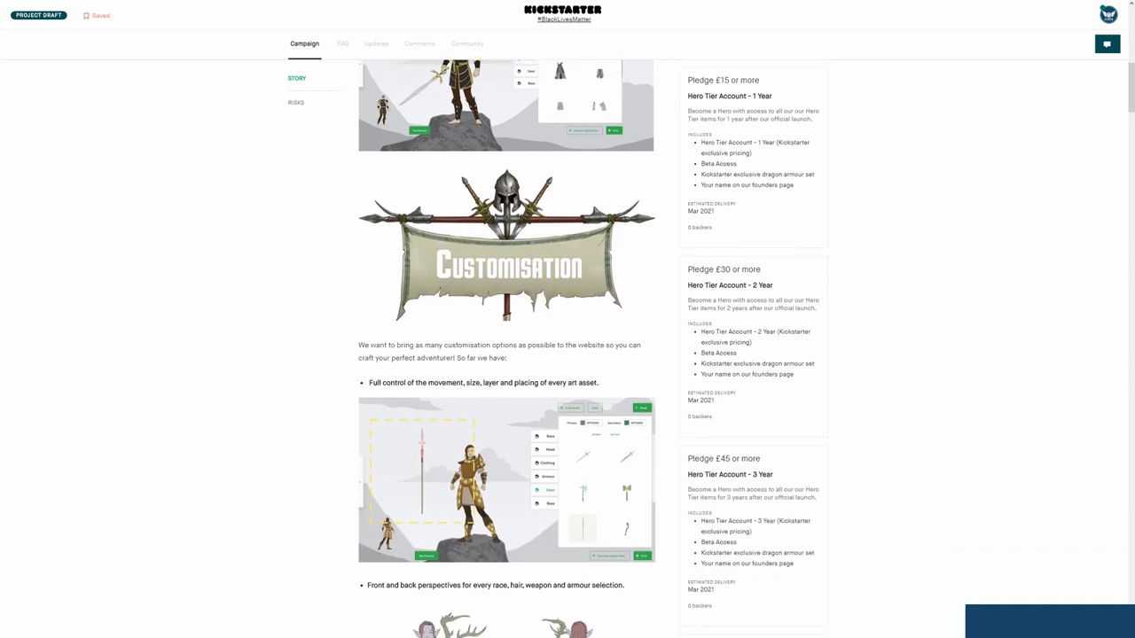
scroll("down", 3)
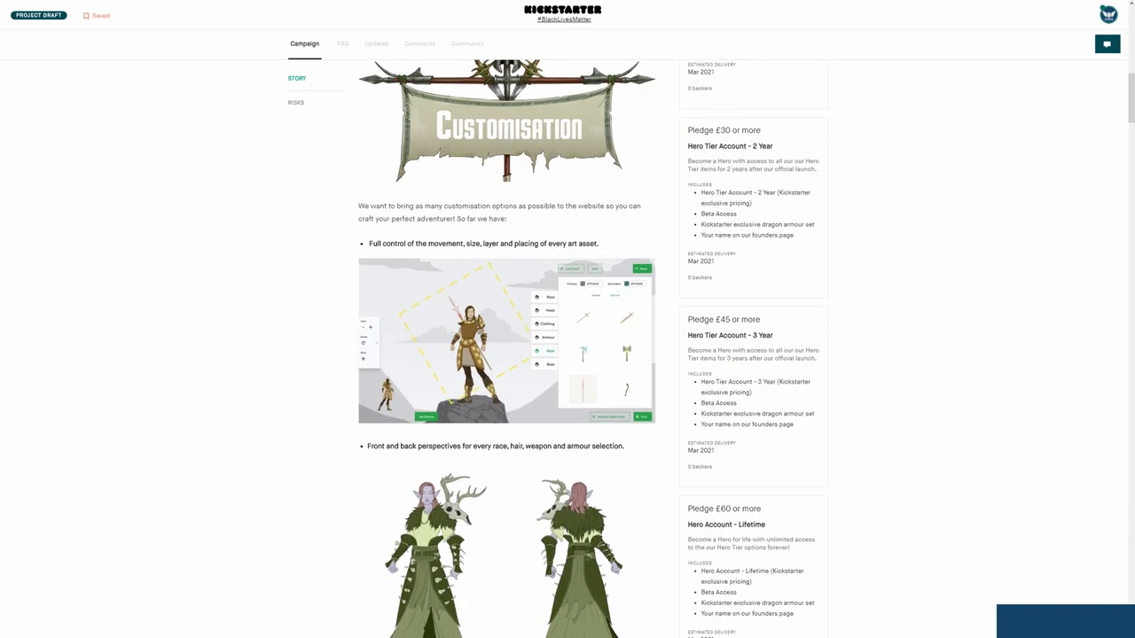
scroll("down", 3)
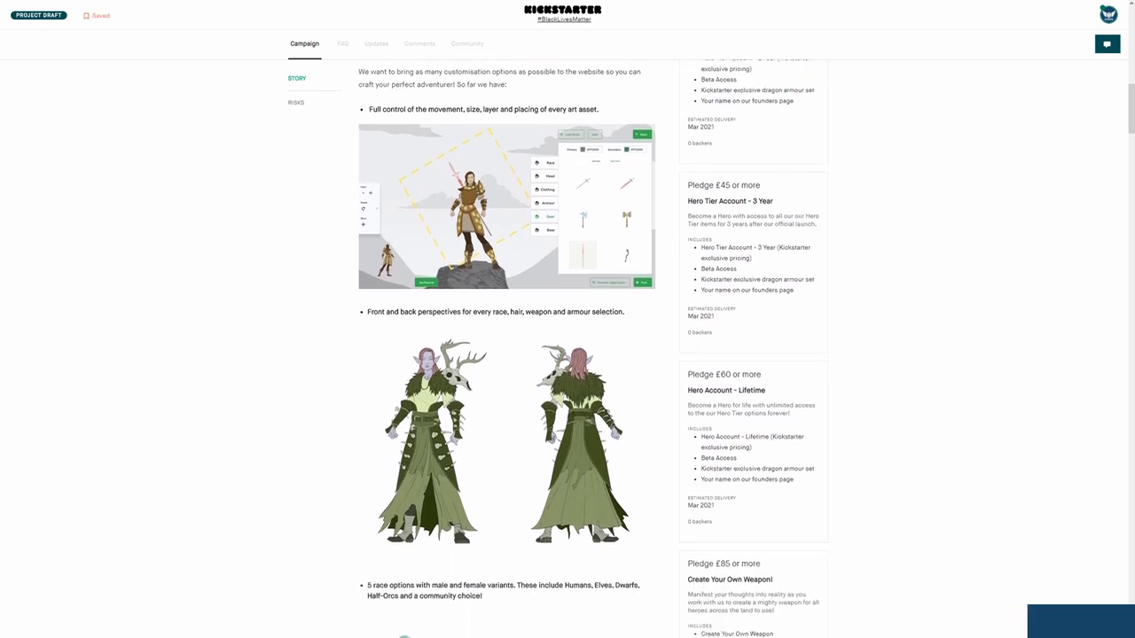